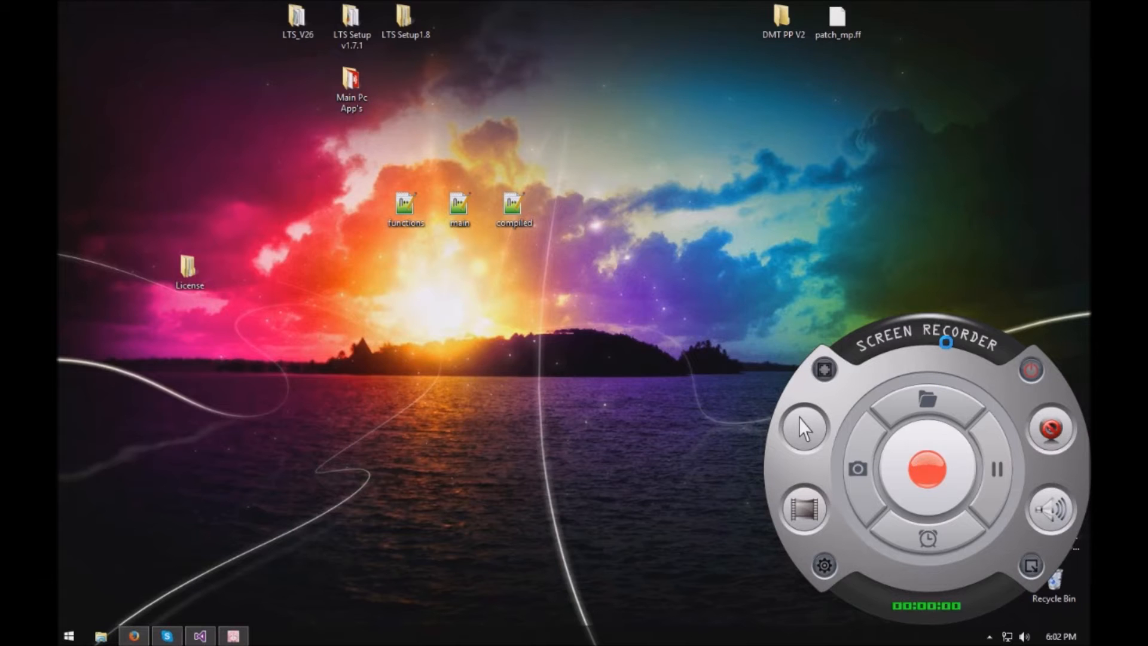
Step: Start a Screen Recorder capture with the red record button
click(925, 470)
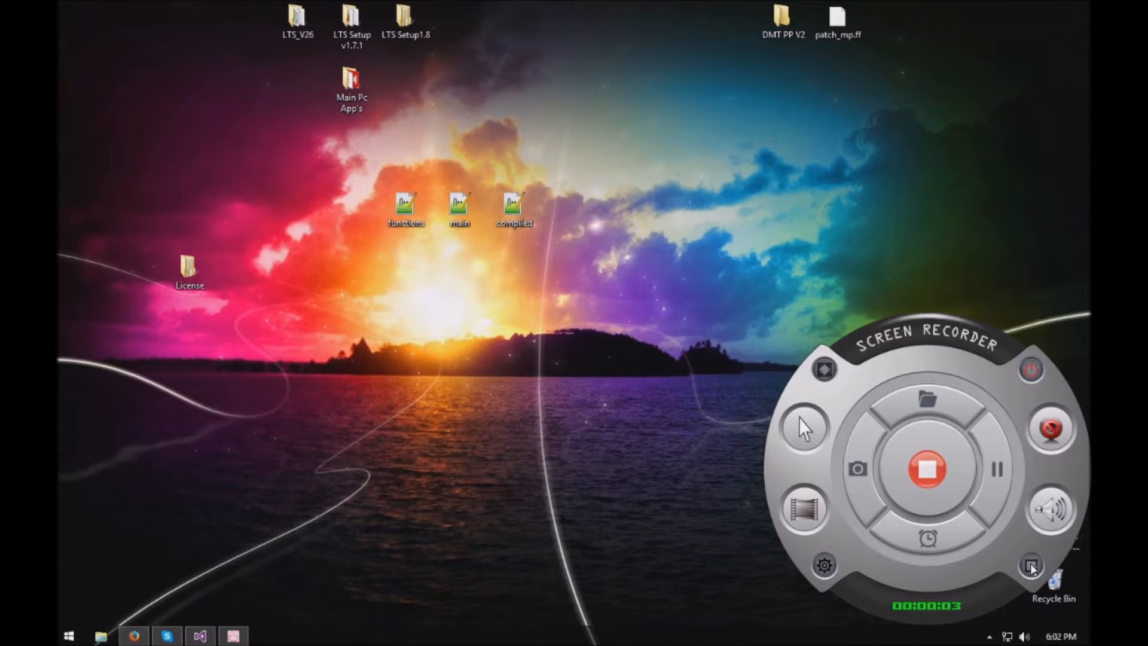
mouse_move(559, 232)
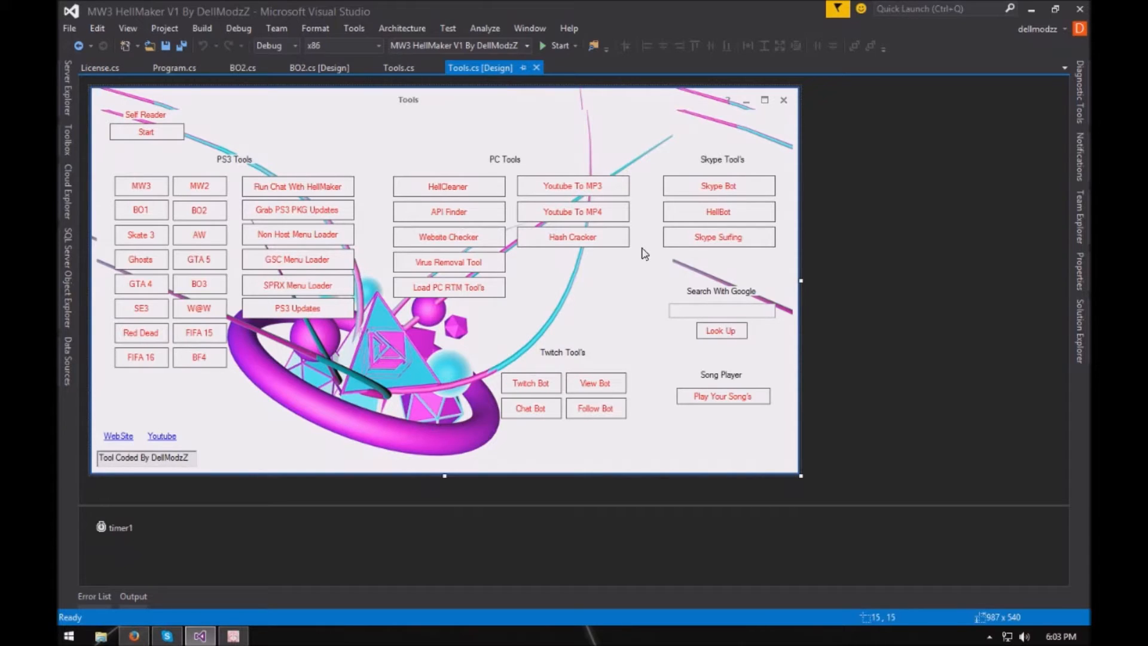
mouse_move(215, 265)
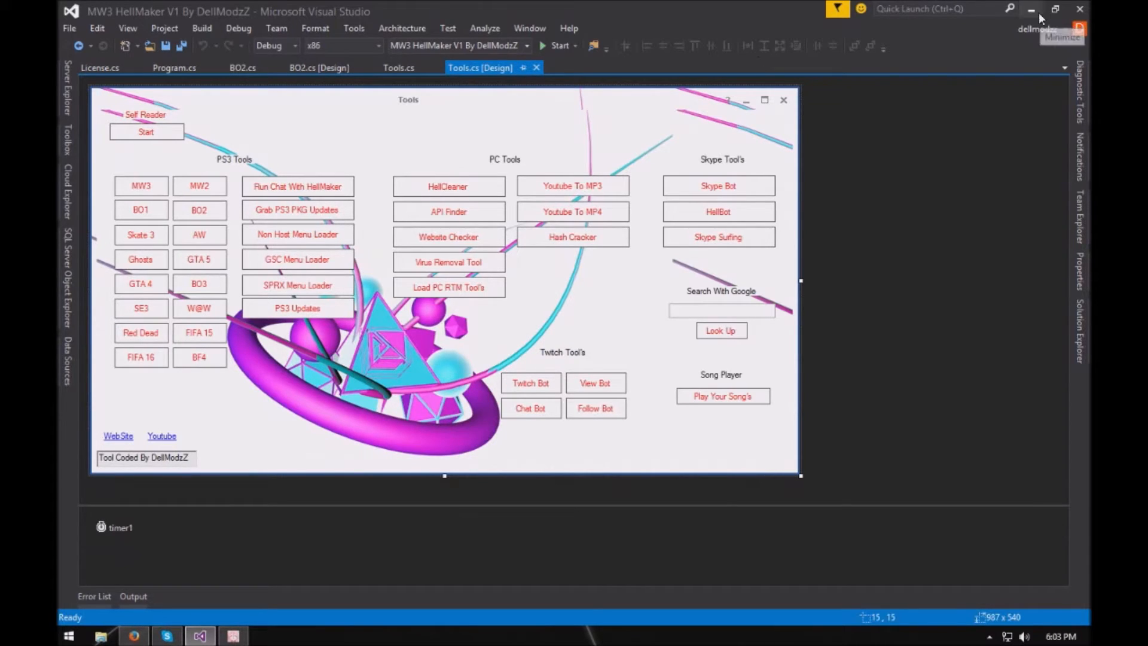
Step: Minimize the MW3 HellMaker Tools project in Visual Studio to reveal the desktop
click(1032, 10)
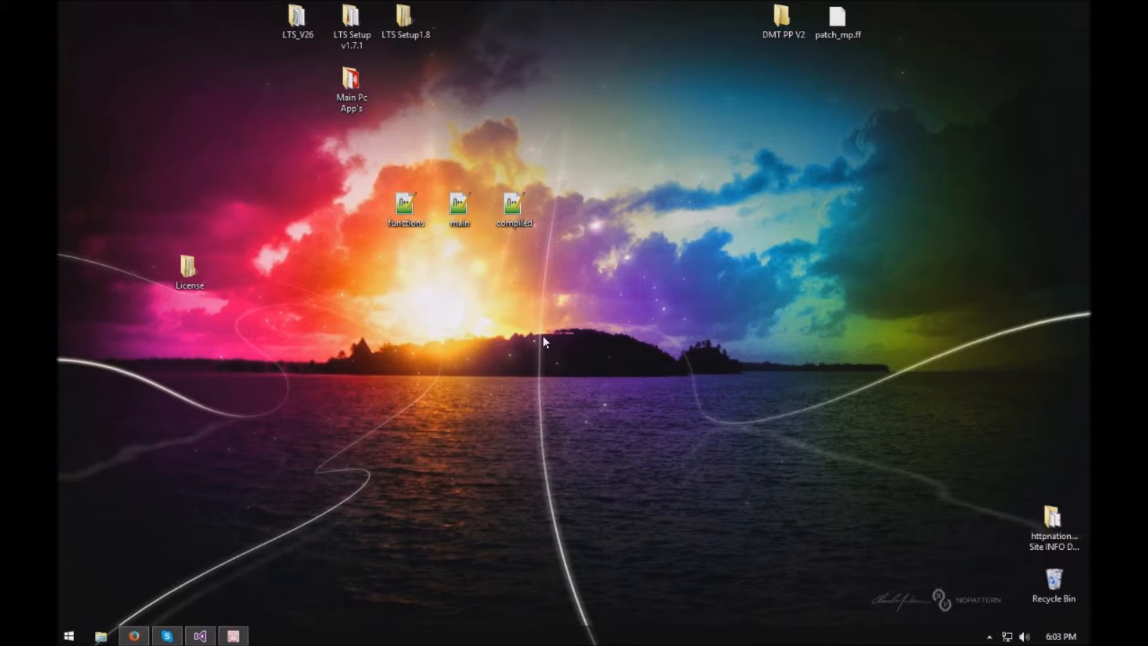
mouse_move(416, 293)
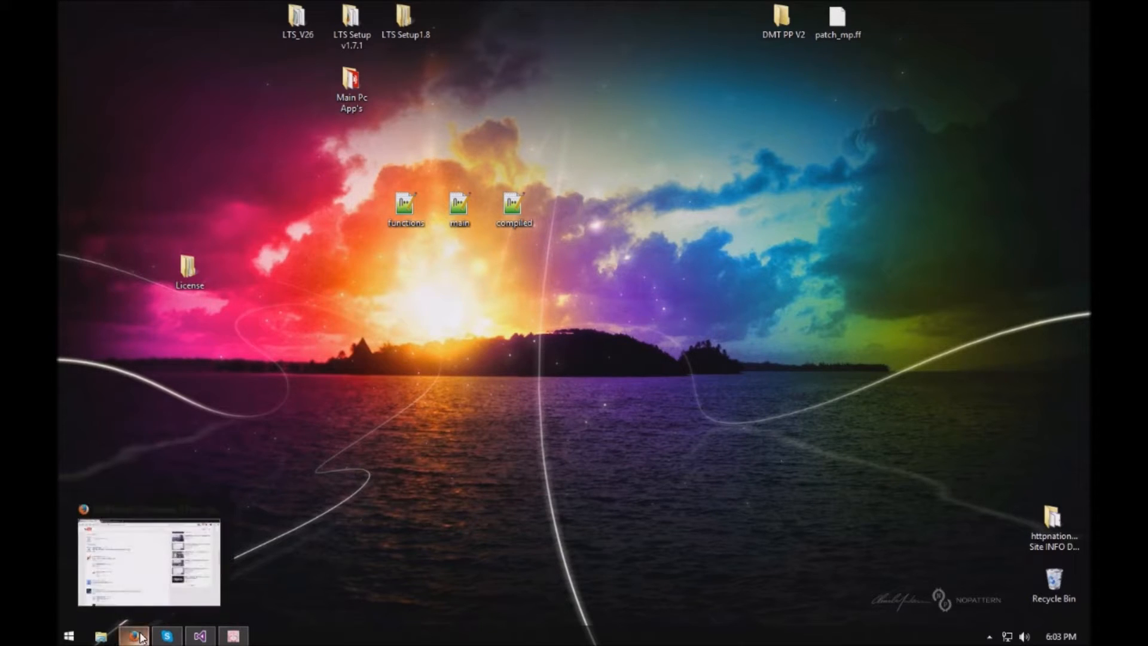
Step: Bring Firefox's YouTube giveaway video back and load all its comments with Show more
click(133, 636)
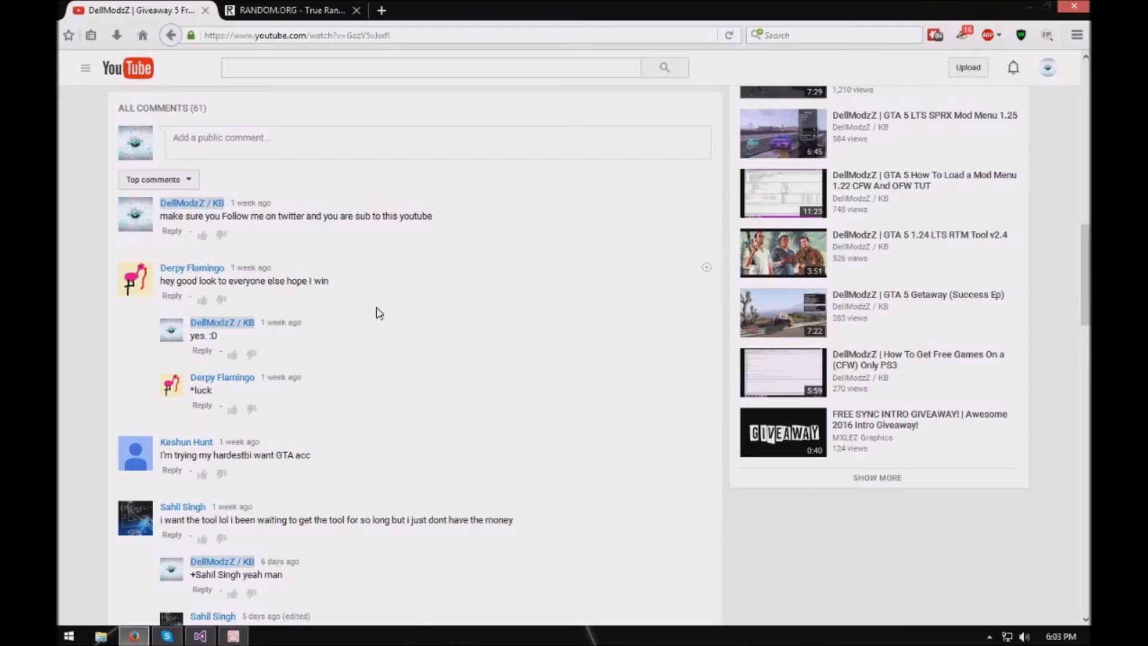
mouse_move(382, 300)
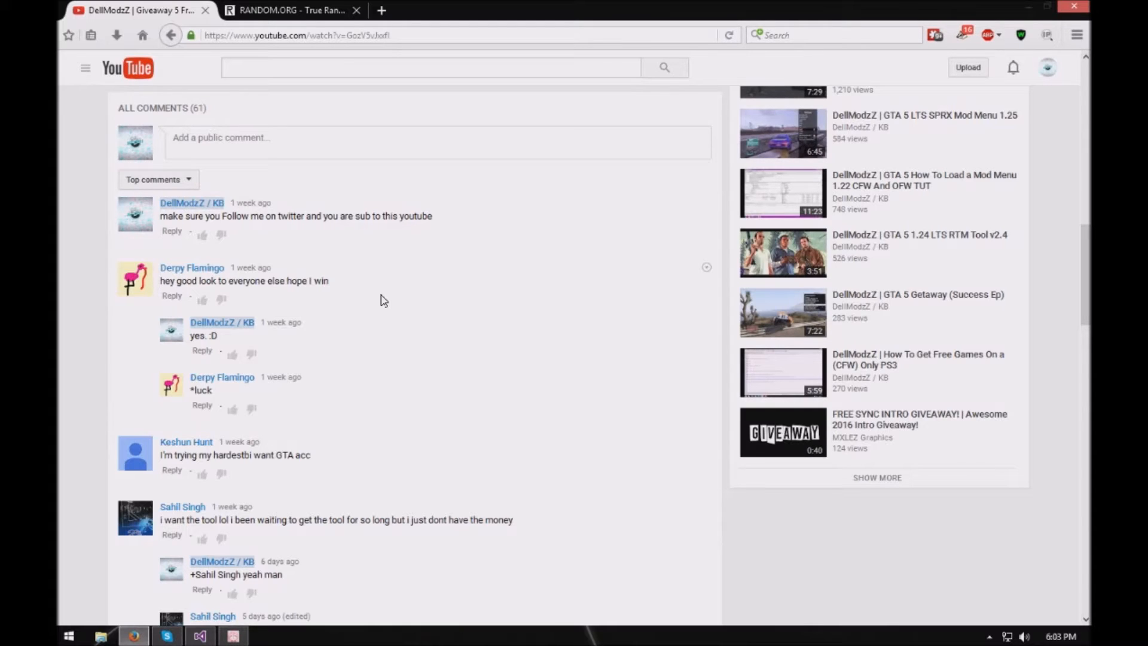
mouse_move(366, 339)
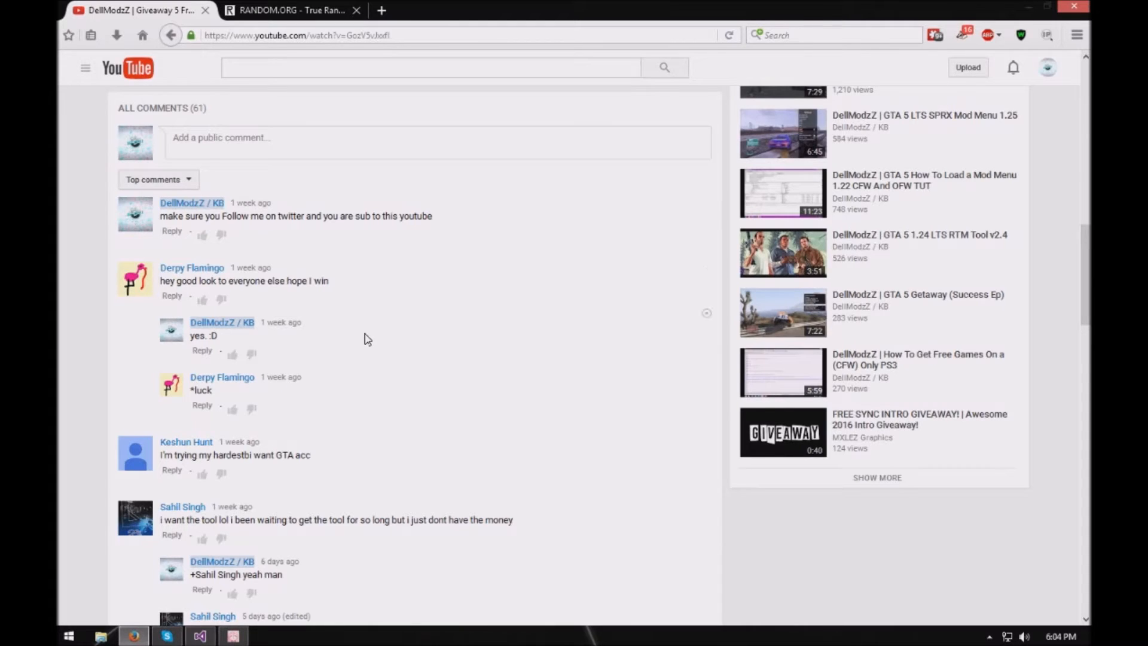
scroll(down, 3)
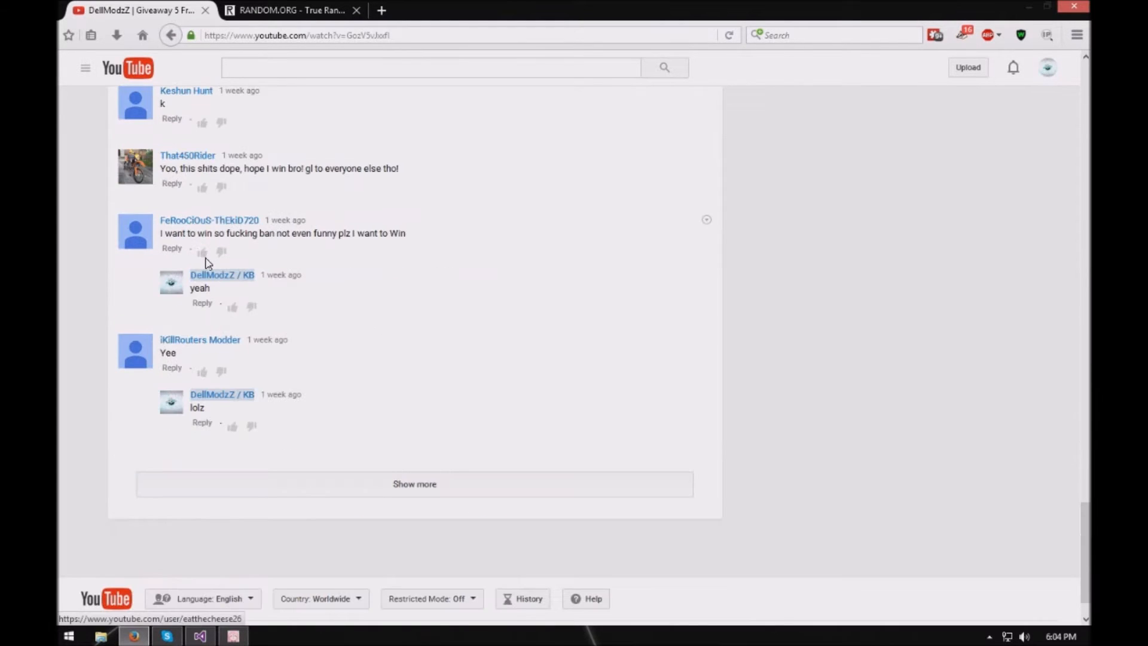
click(414, 483)
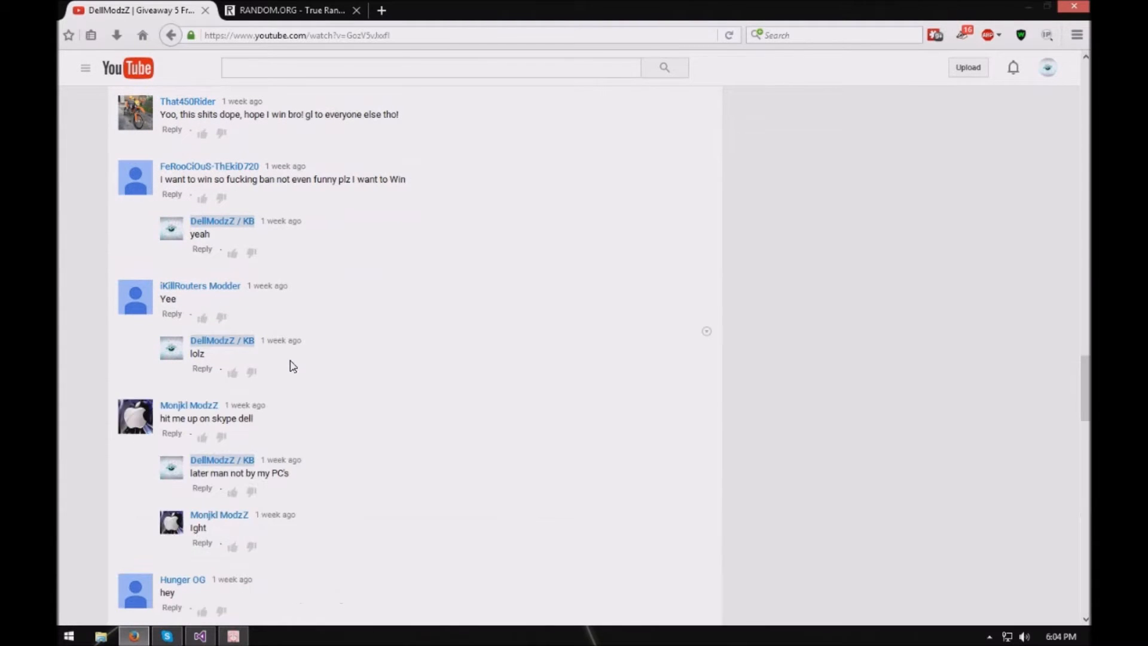
scroll(down, 3)
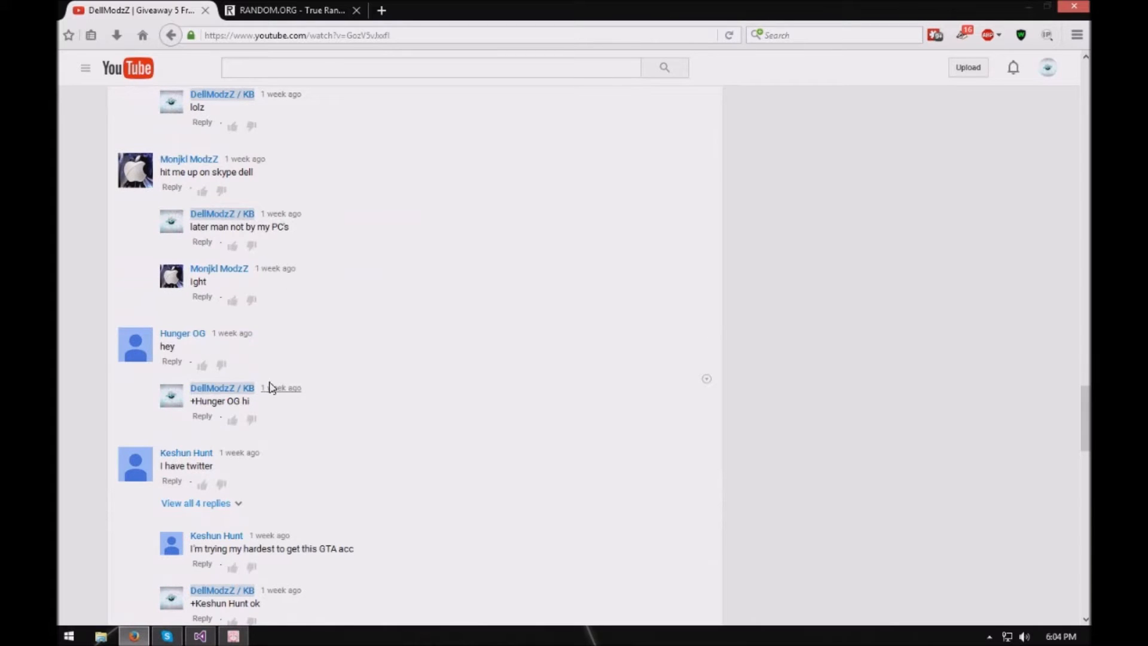
scroll(down, 3)
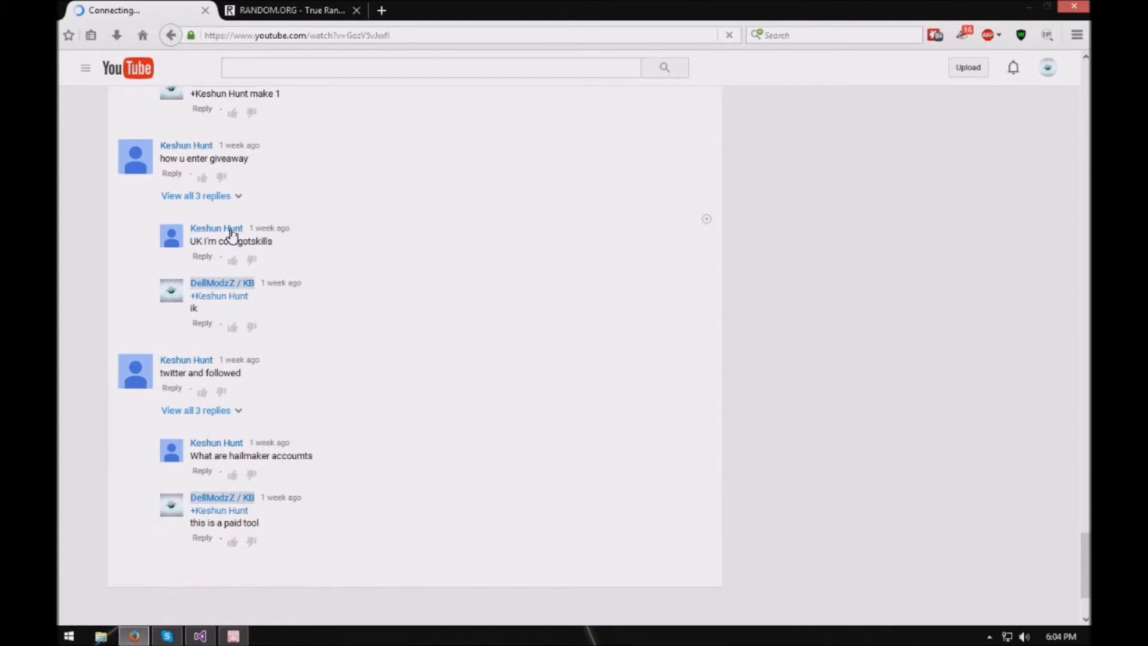
scroll(down, 3)
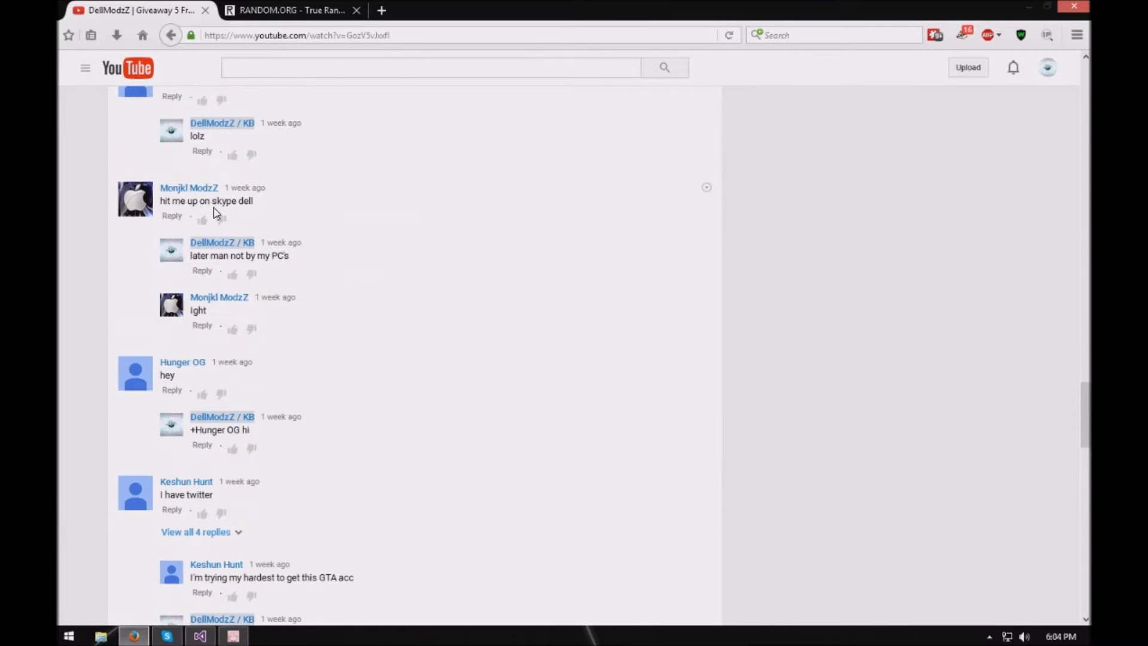
Step: Scroll back up the comments and switch to the RANDOM.ORG tab
scroll(up, 3)
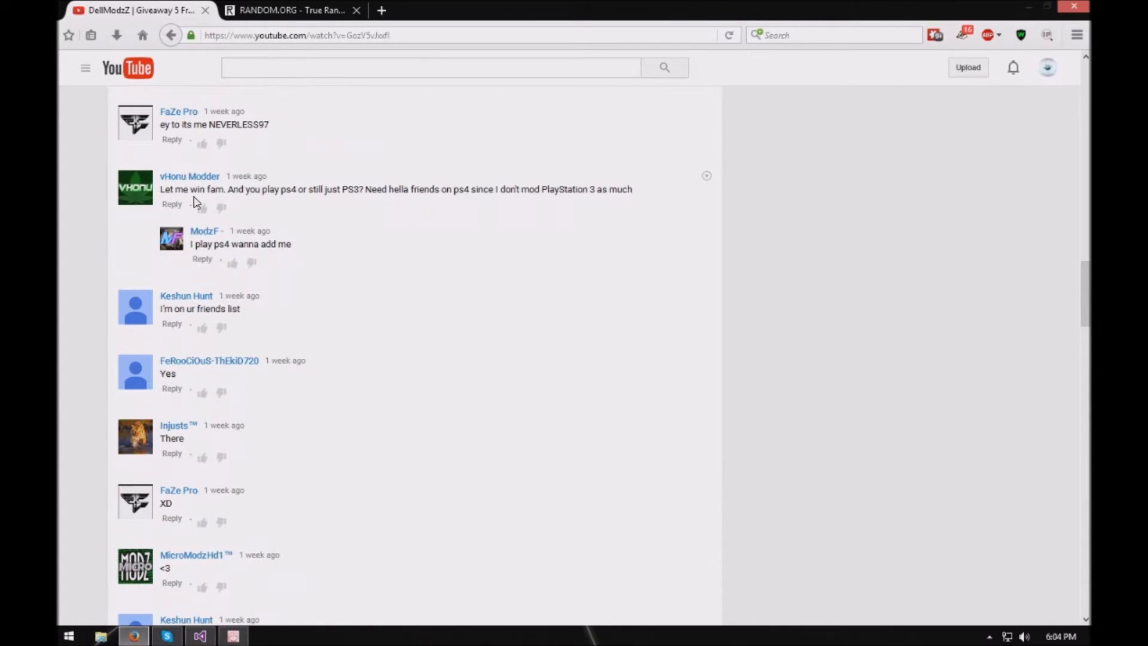
scroll(up, 3)
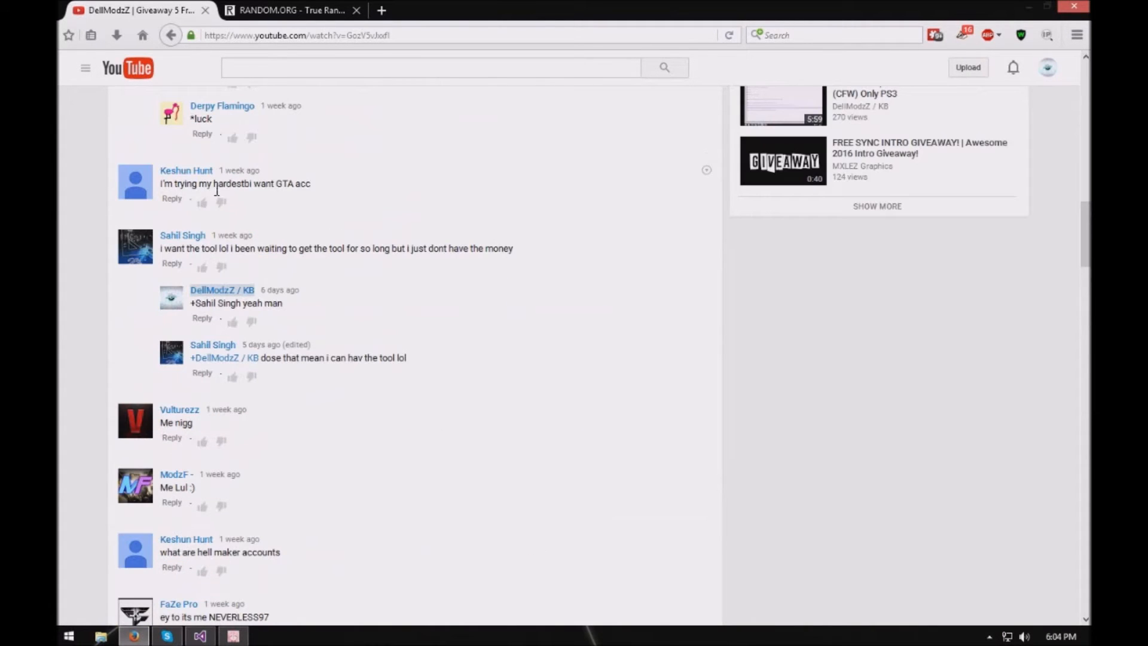
scroll(up, 3)
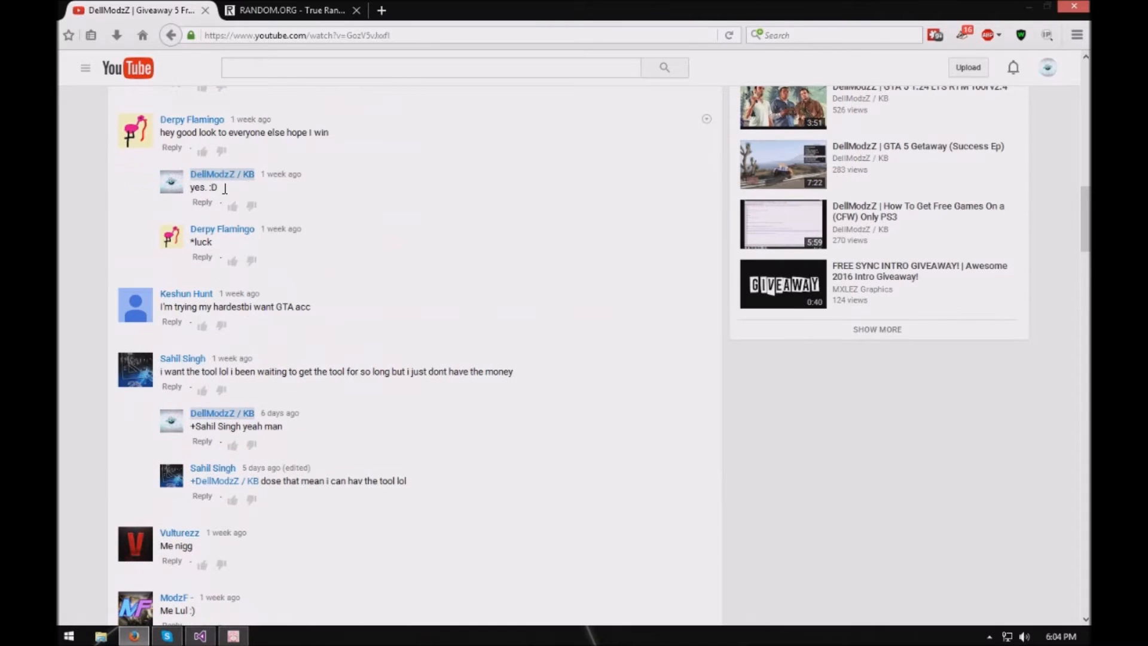
click(289, 10)
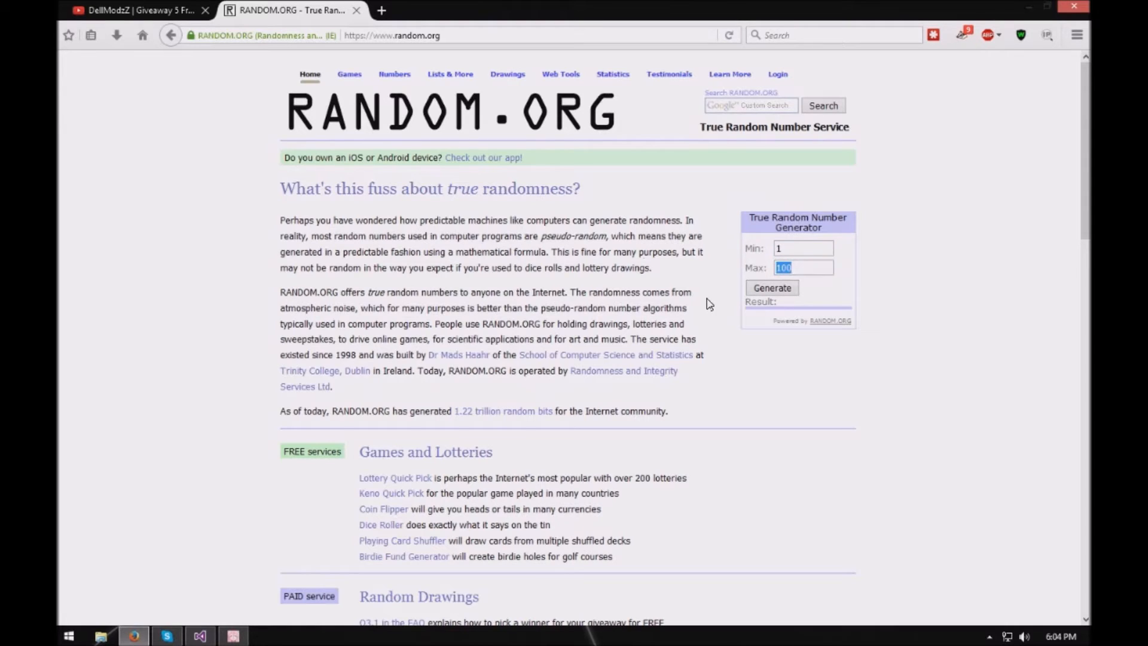
Step: Generate a winning number on RANDOM.ORG with Min 1 and Max 20
text(20)
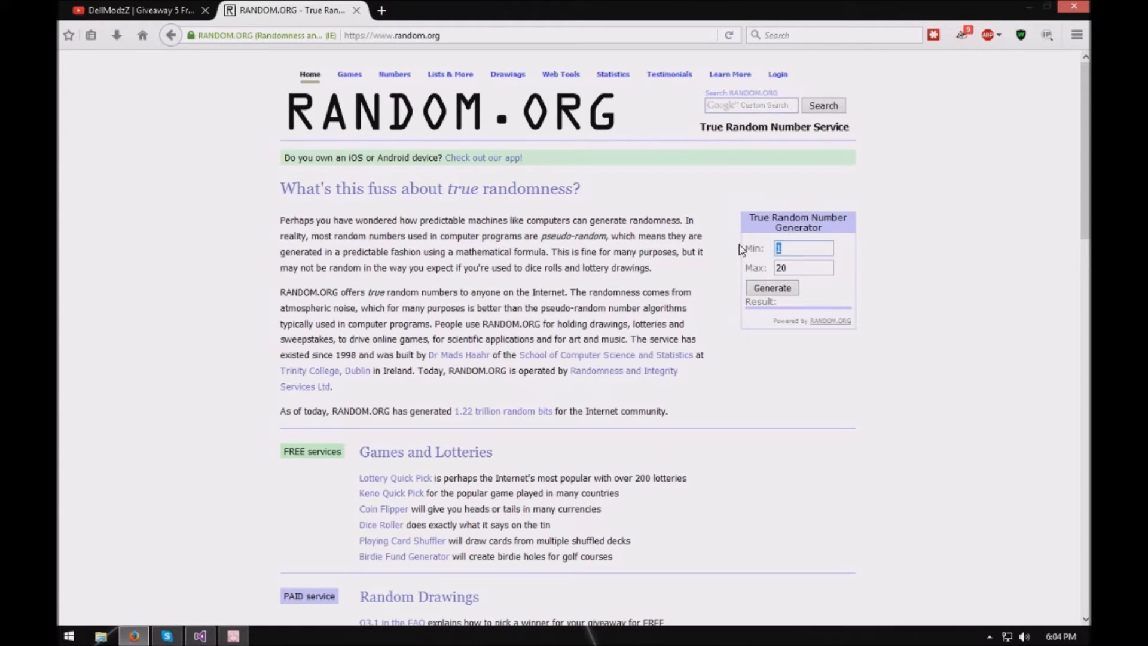
click(802, 247)
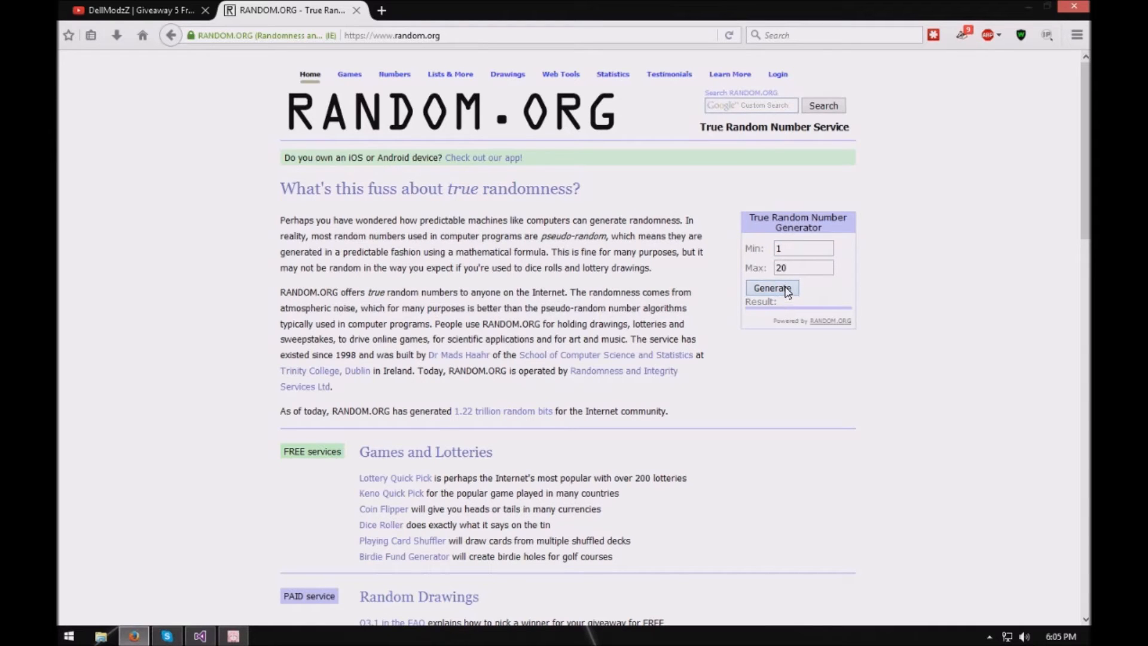
click(803, 247)
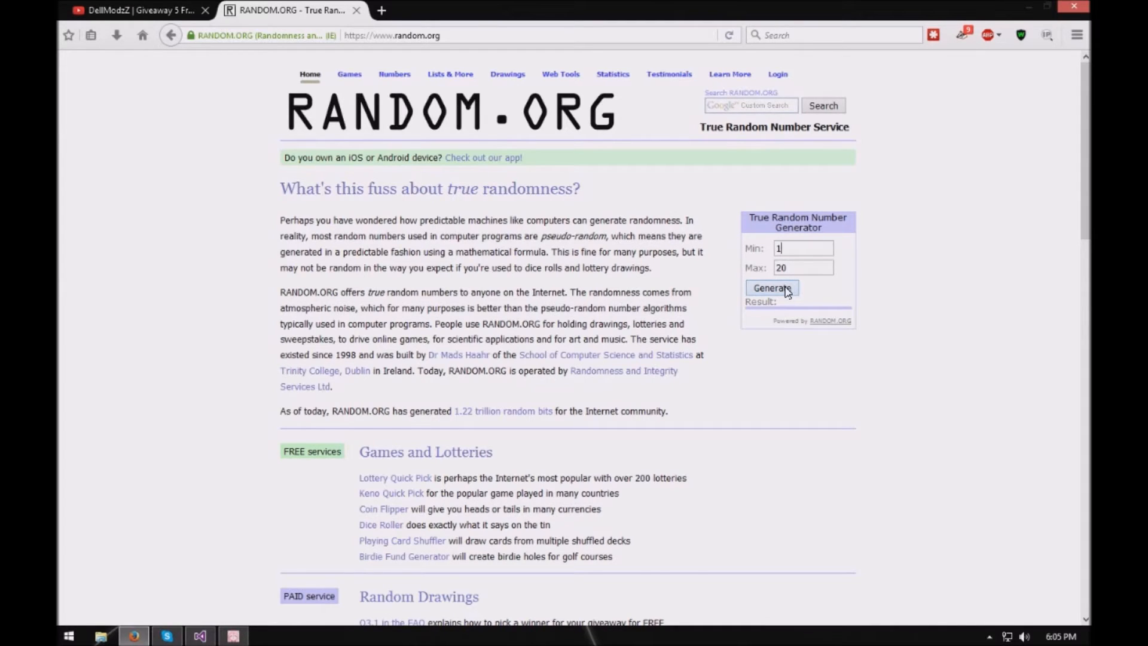
click(772, 288)
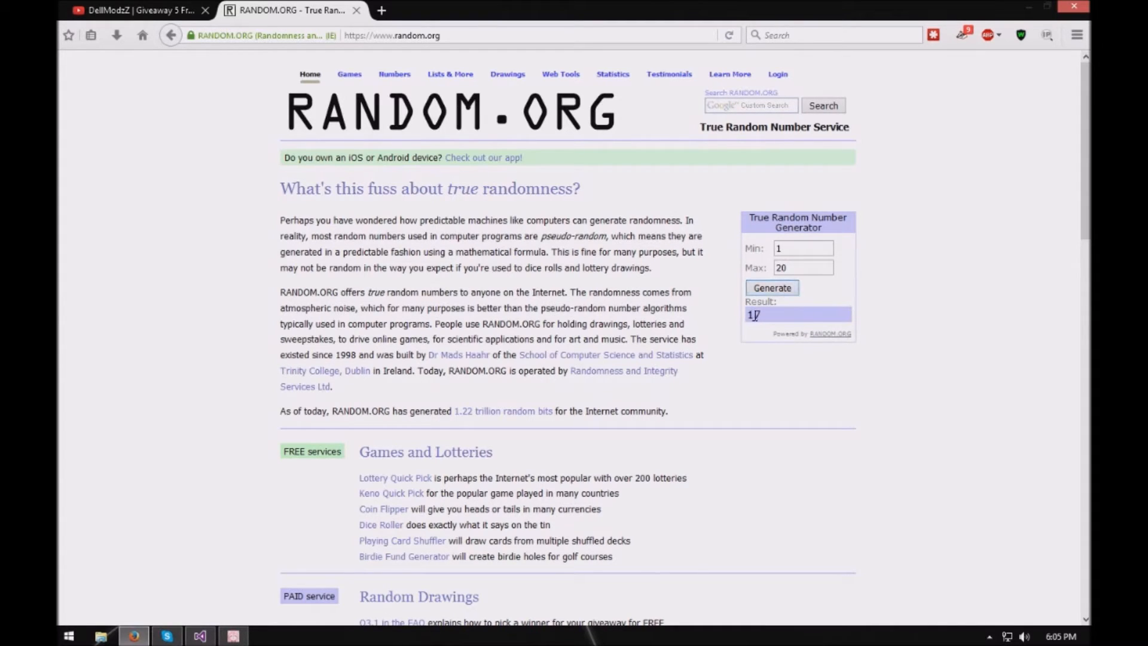
click(136, 10)
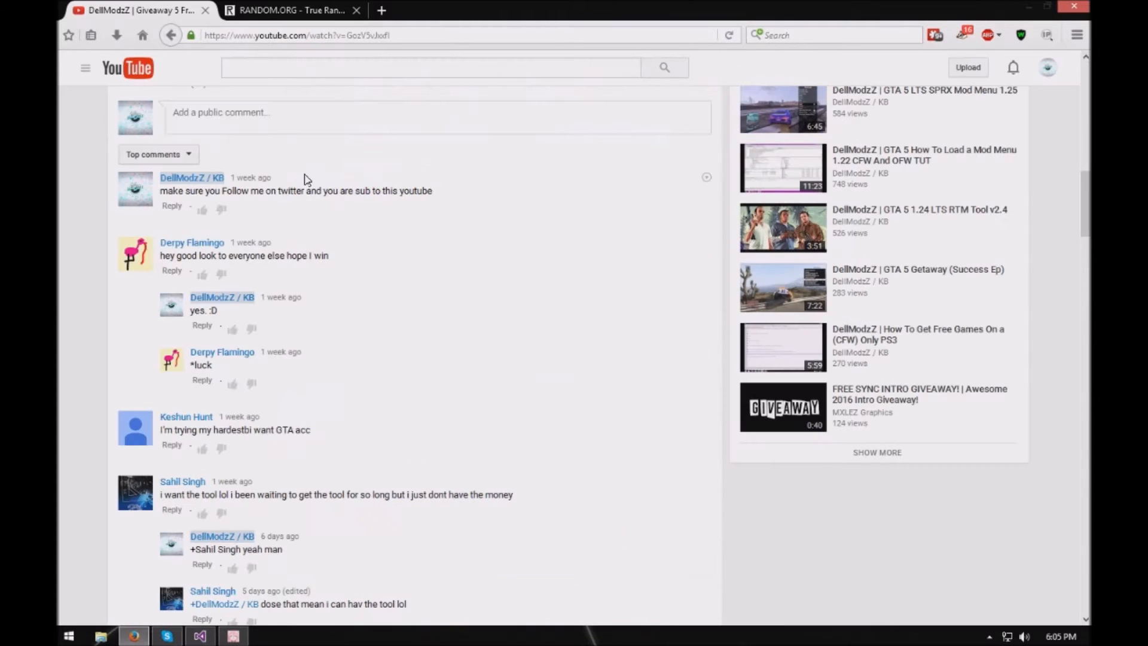
mouse_move(411, 286)
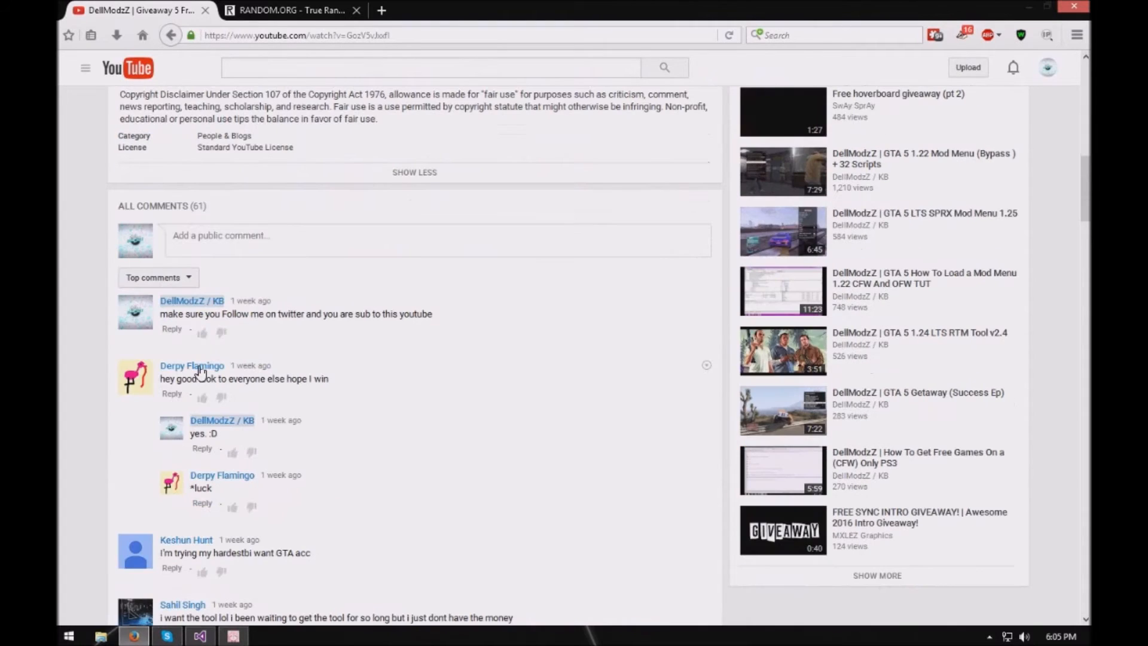
Step: Scroll down the comments, counting to Hunger OG's comment matching the drawn number
scroll(down, 3)
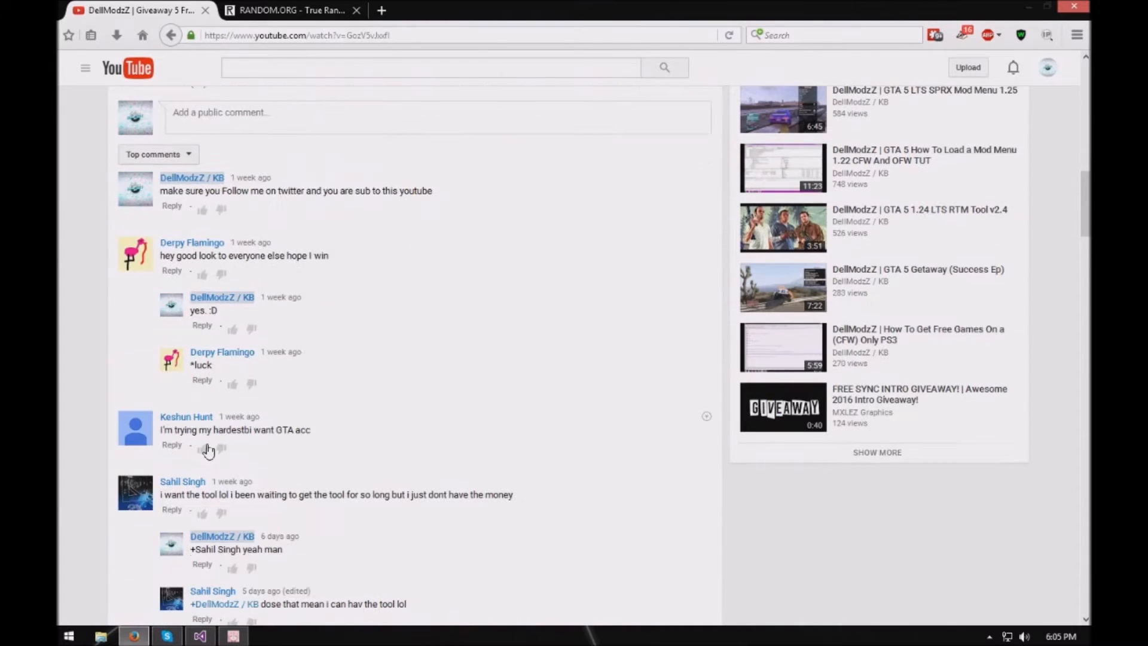
scroll(down, 3)
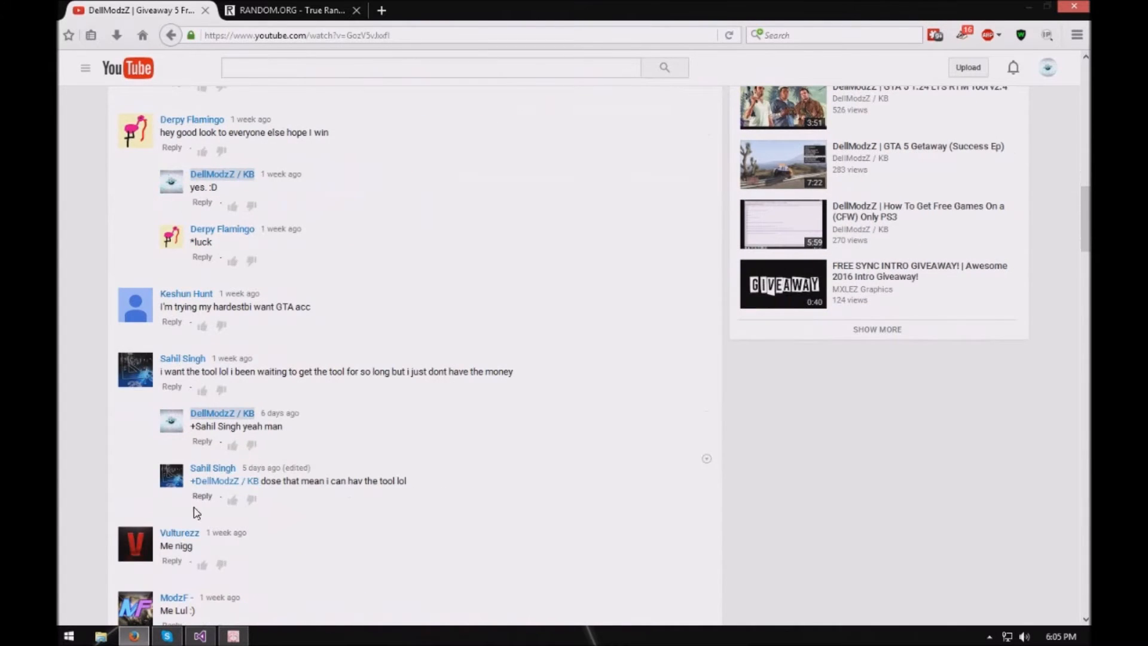
scroll(down, 3)
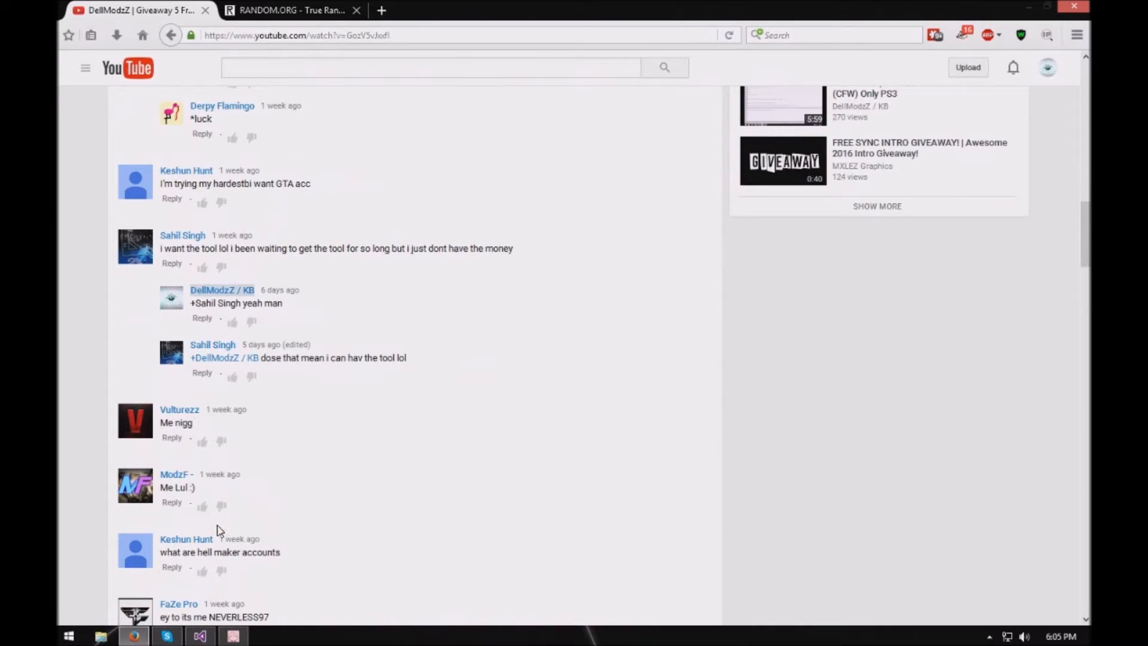
scroll(down, 3)
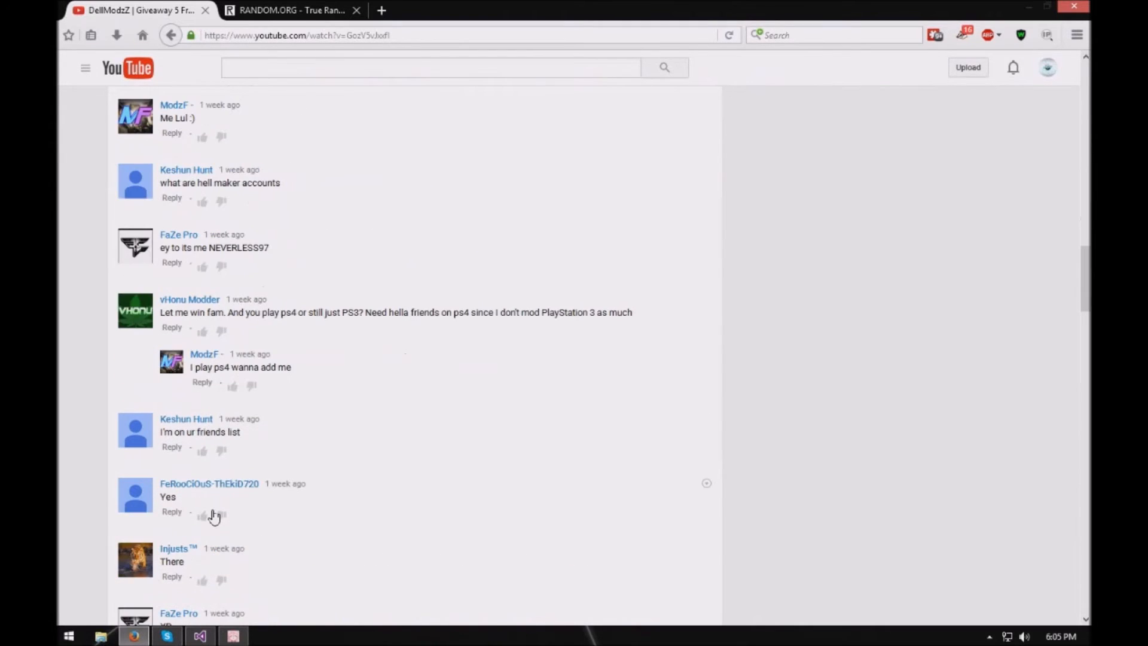
scroll(down, 3)
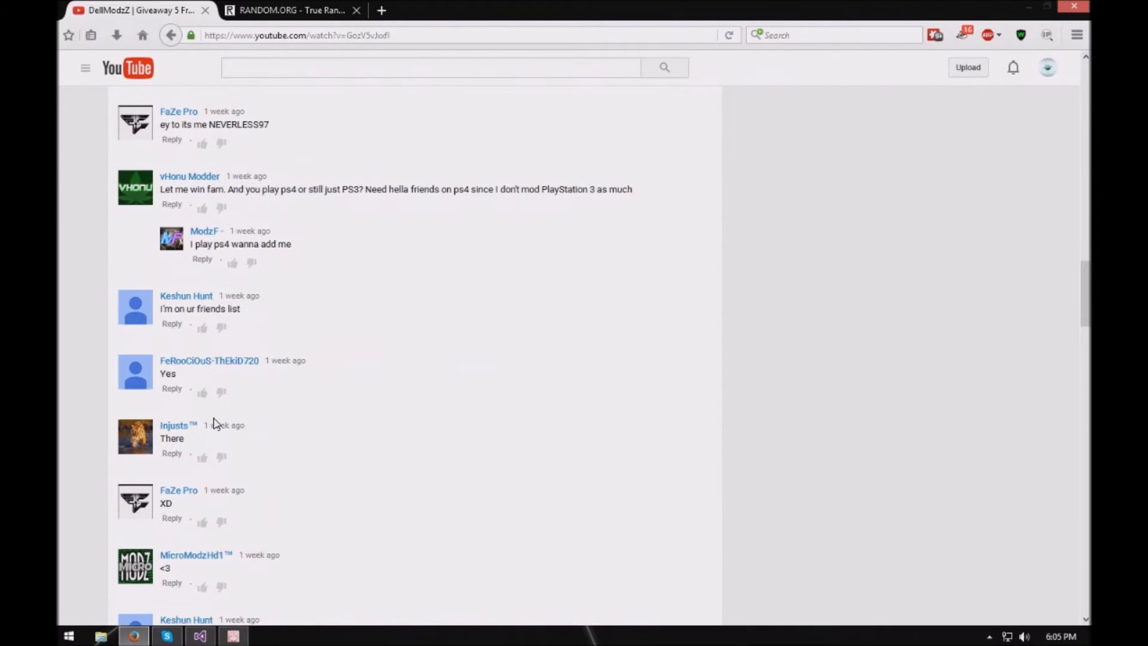
mouse_move(203, 473)
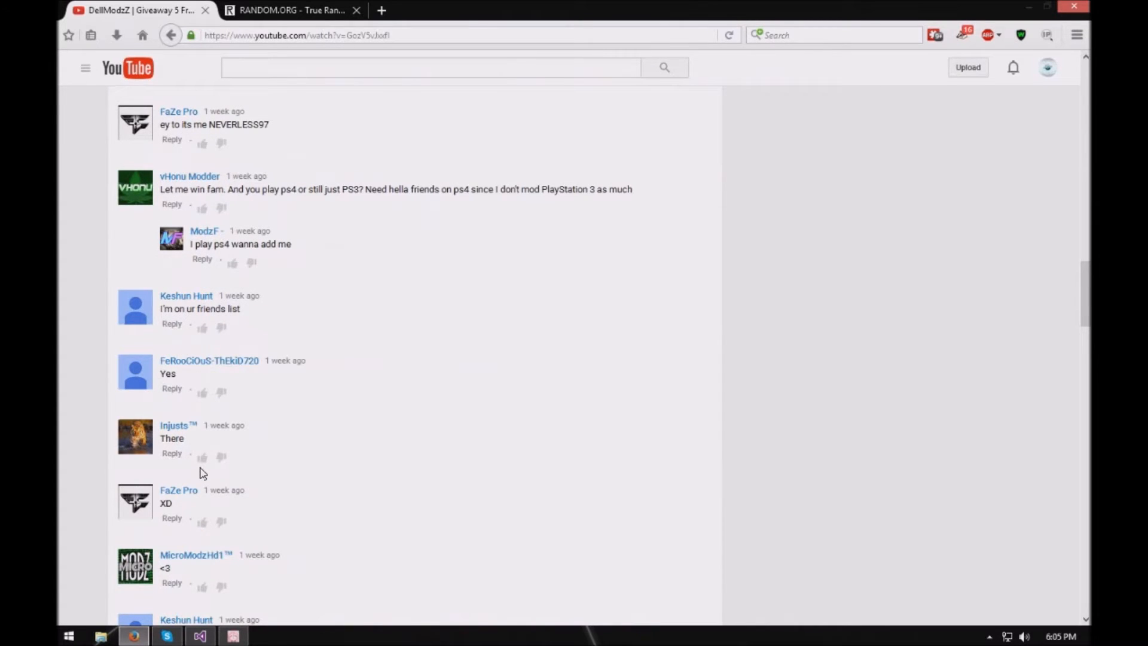
scroll(down, 3)
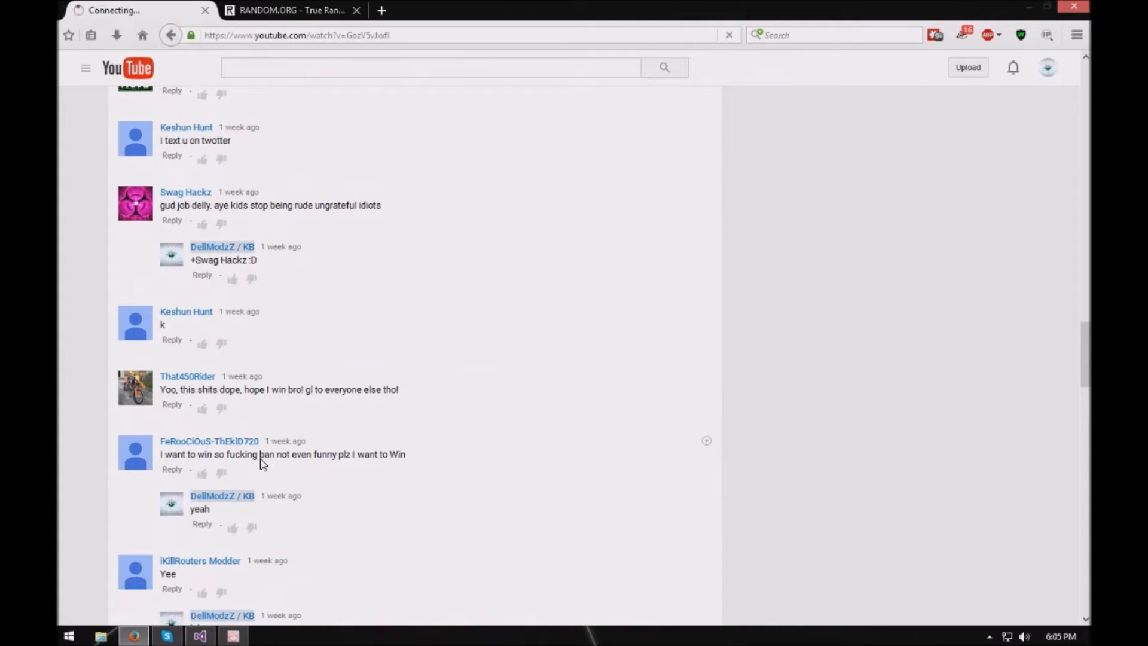
scroll(down, 3)
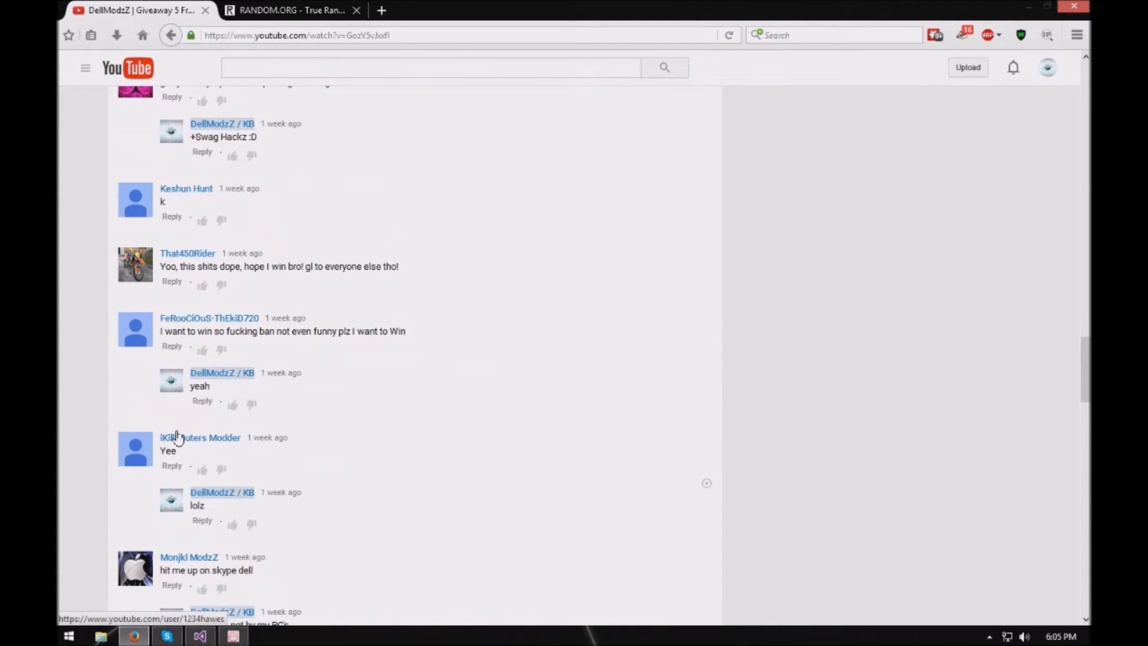
scroll(down, 3)
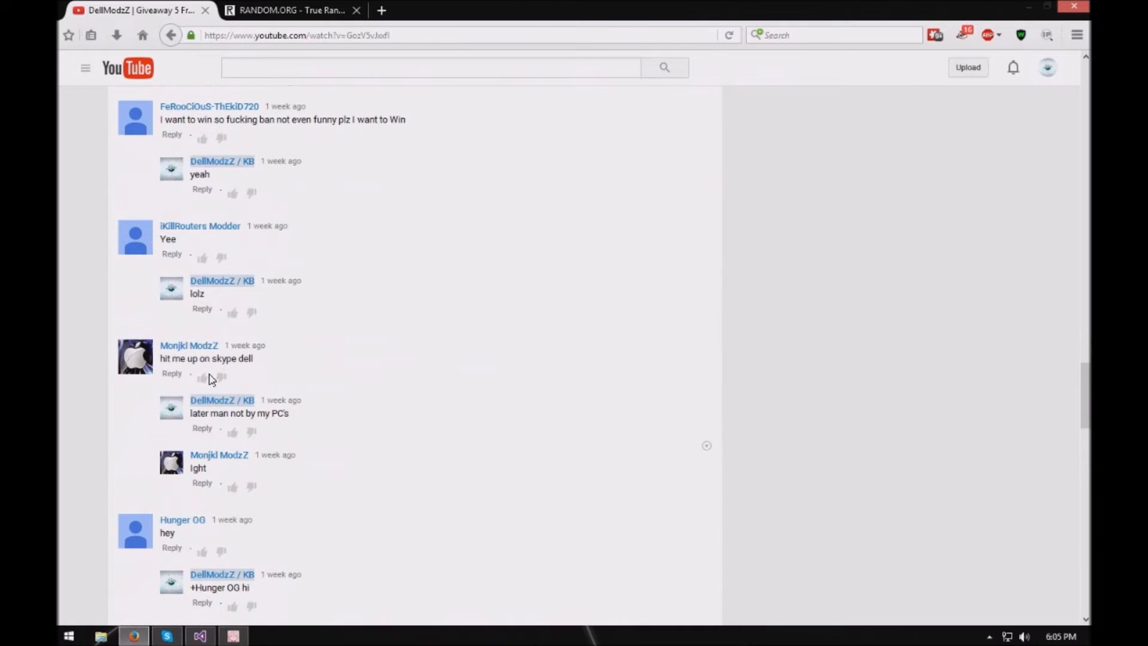
scroll(down, 3)
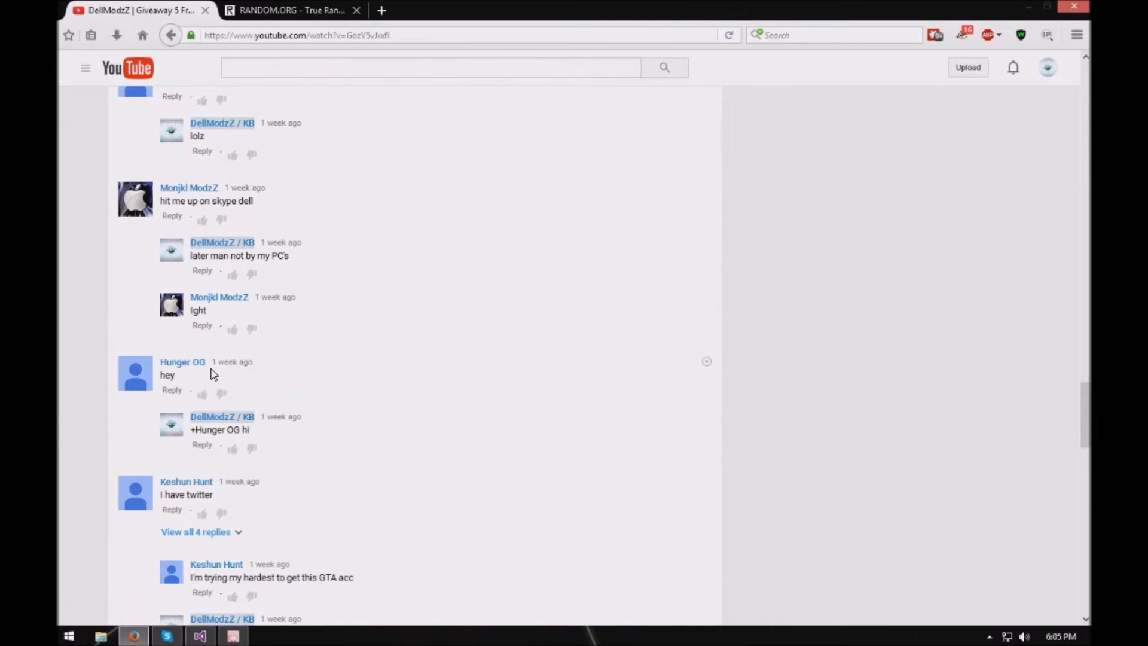
click(834, 36)
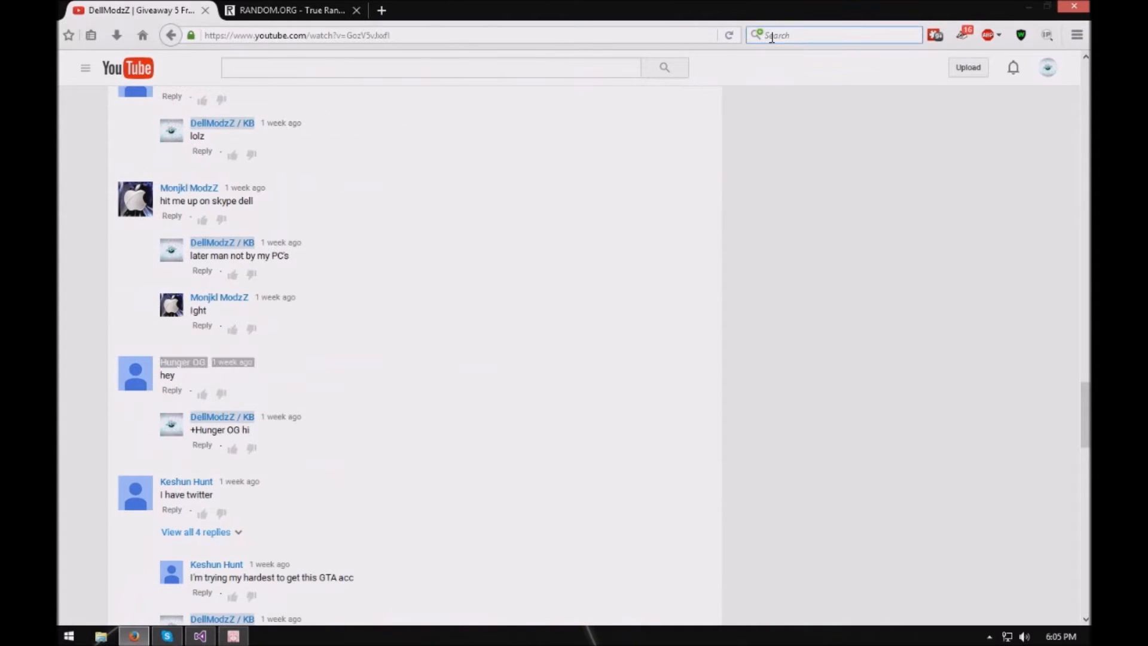
Step: Type 'hunger' into the Firefox search box as the first winner
text(hunger)
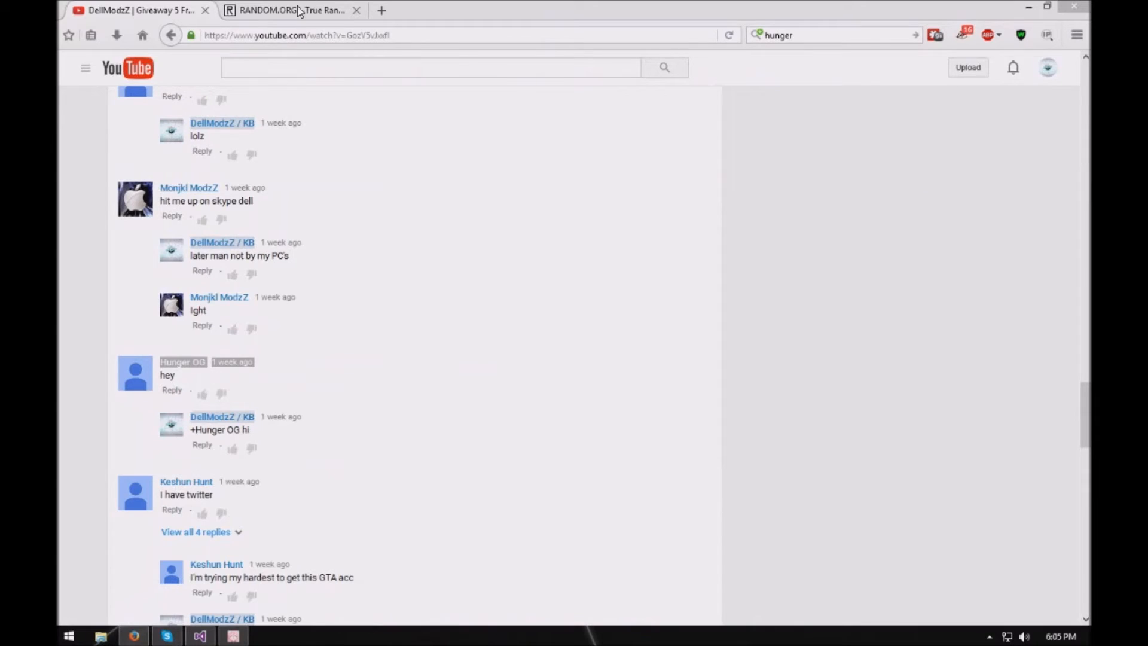
mouse_move(289, 10)
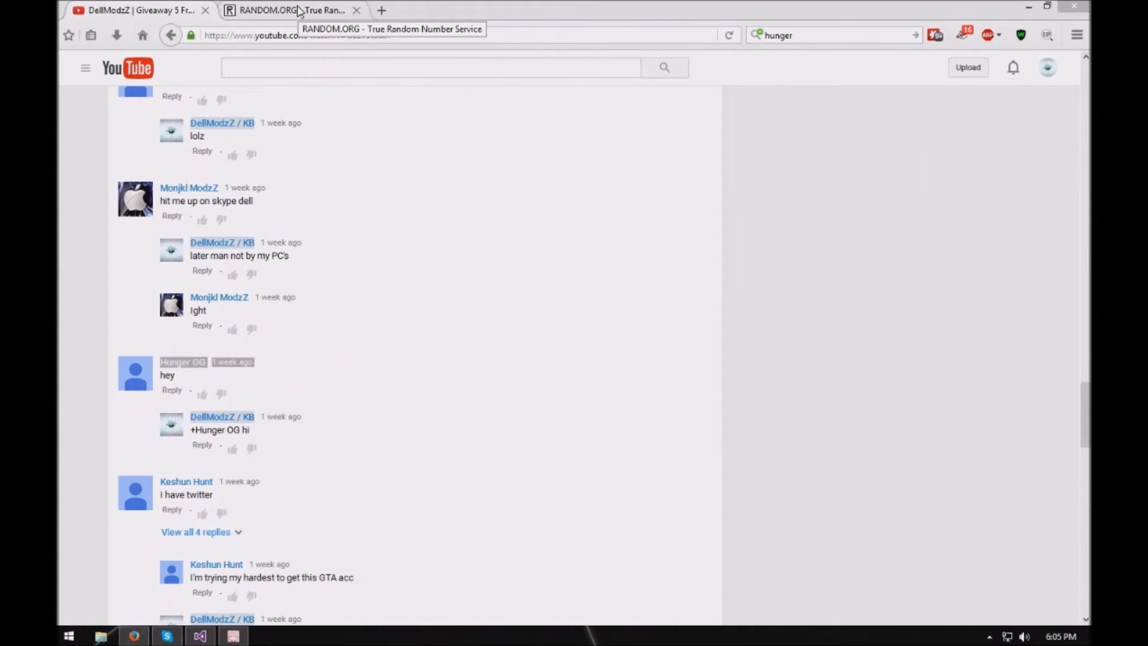
Step: Draw a second 1–20 number on RANDOM.ORG, getting 6, and return to YouTube
click(289, 10)
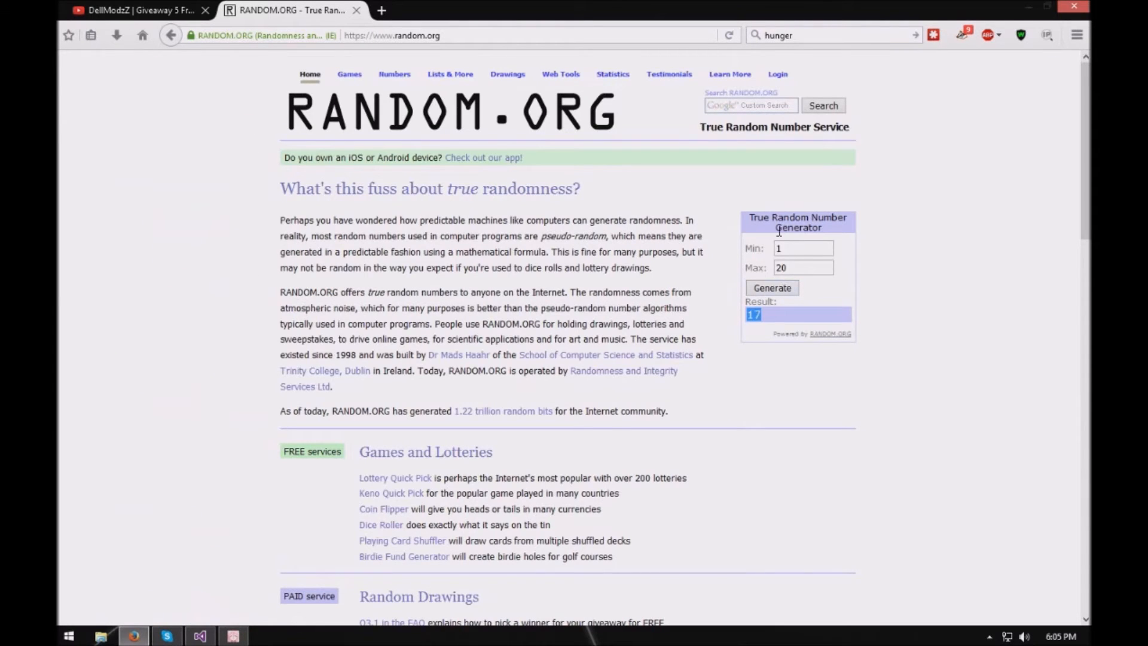
click(771, 287)
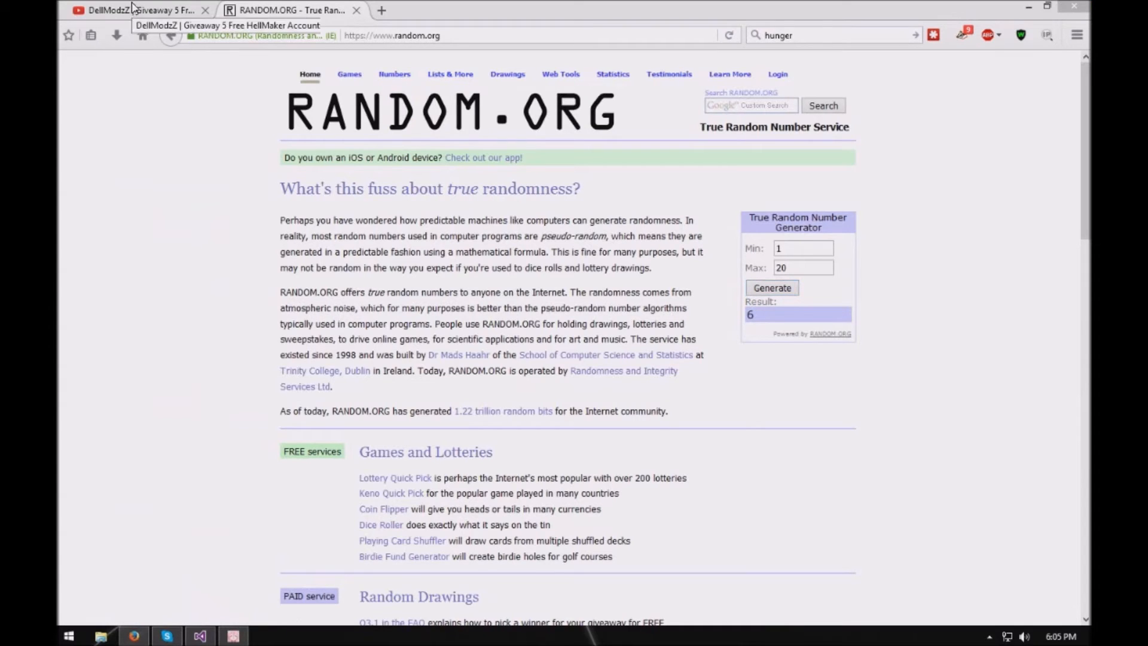
click(139, 10)
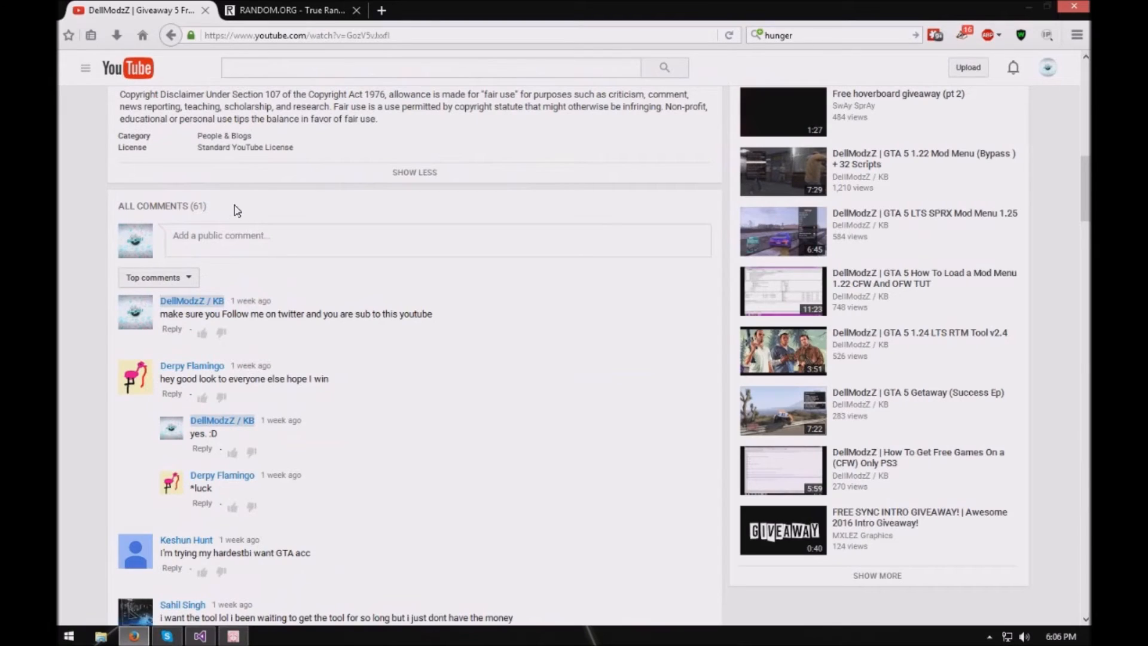
mouse_move(192, 350)
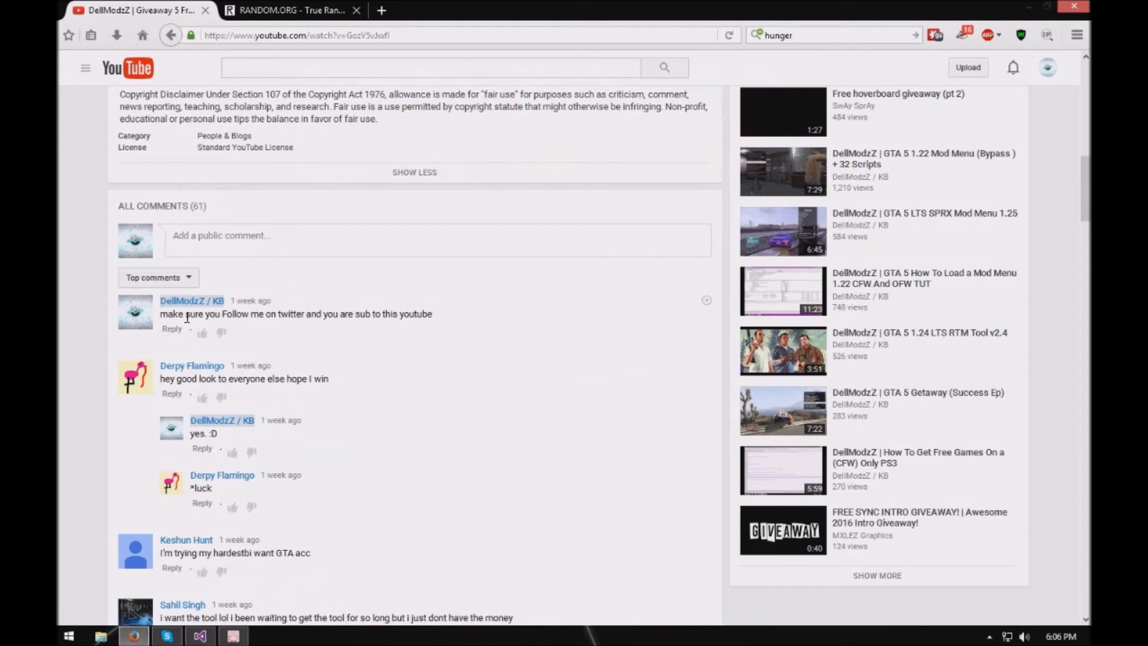
Step: Count down to FaZe Pro's sixth comment and type 'faze pro' after 'hunger'
scroll(down, 3)
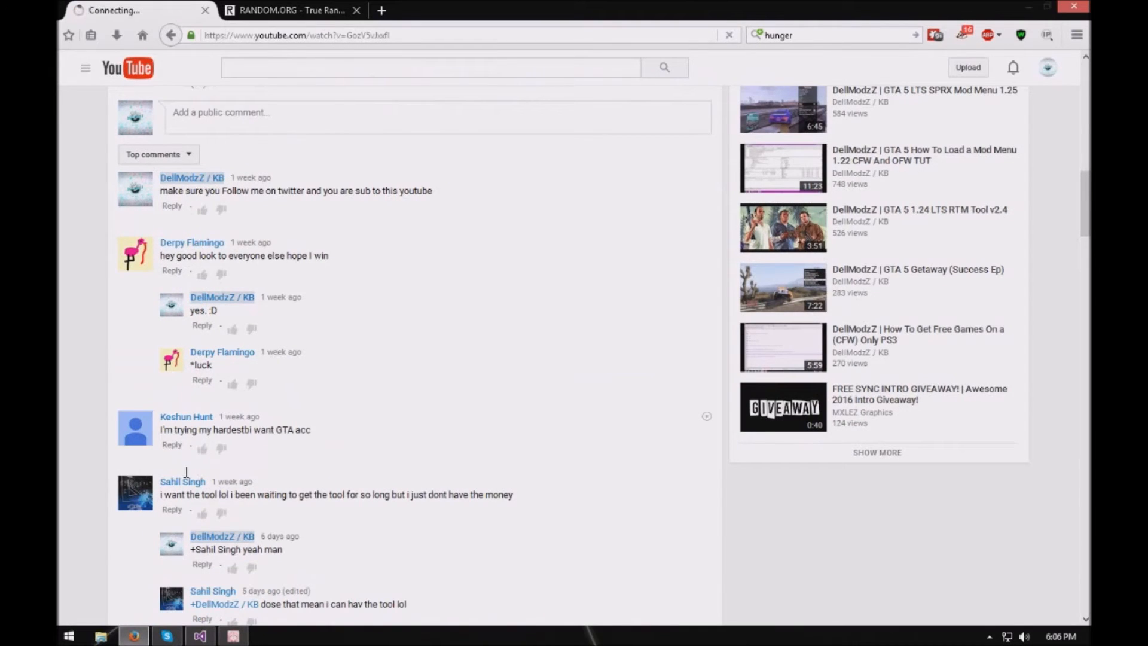
scroll(down, 3)
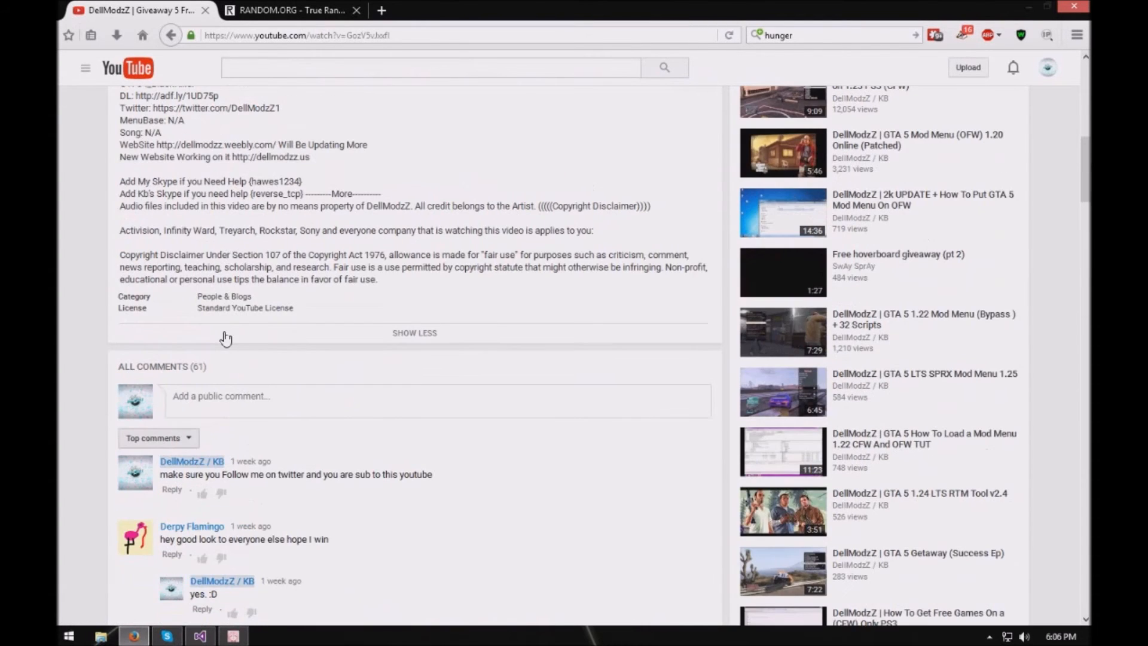
scroll(down, 3)
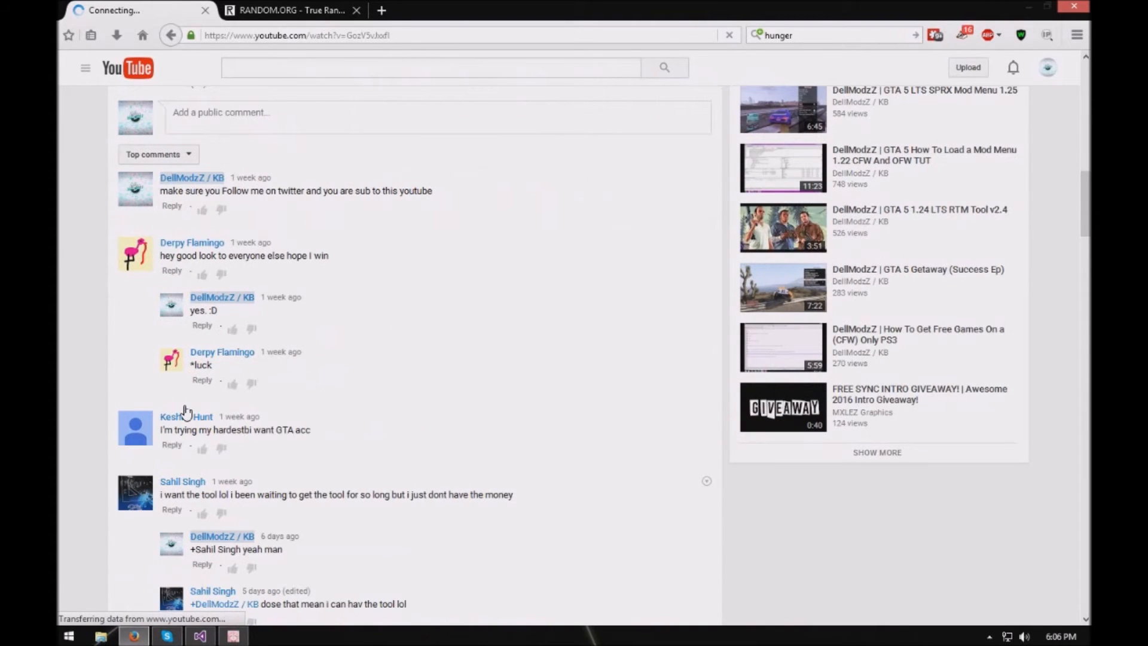
scroll(down, 3)
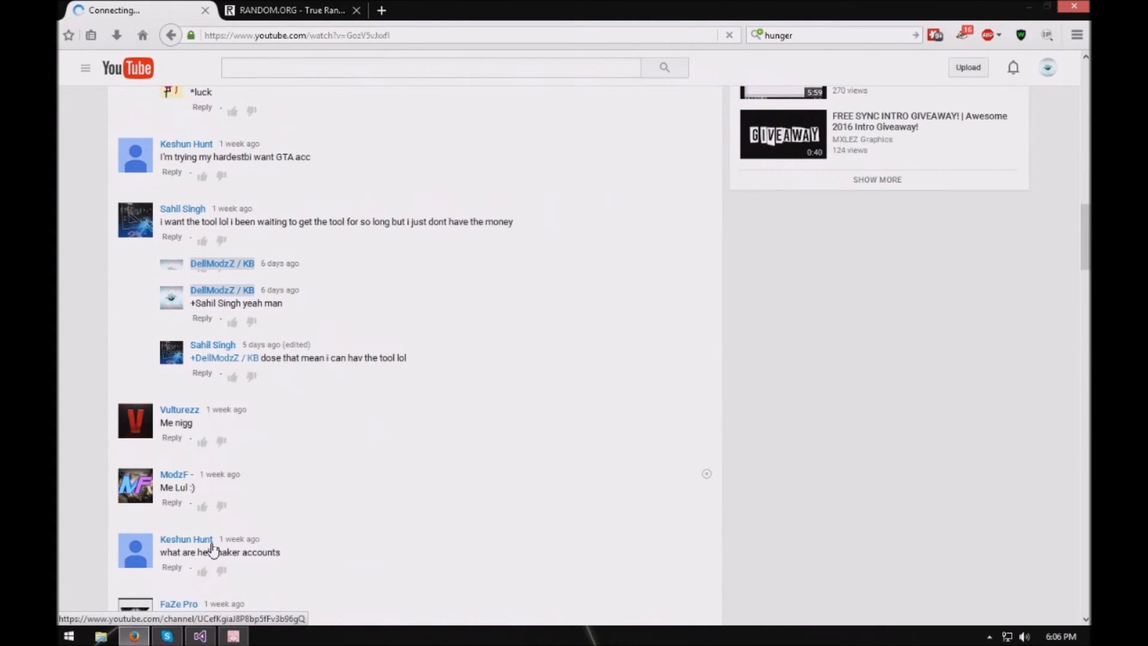
scroll(down, 3)
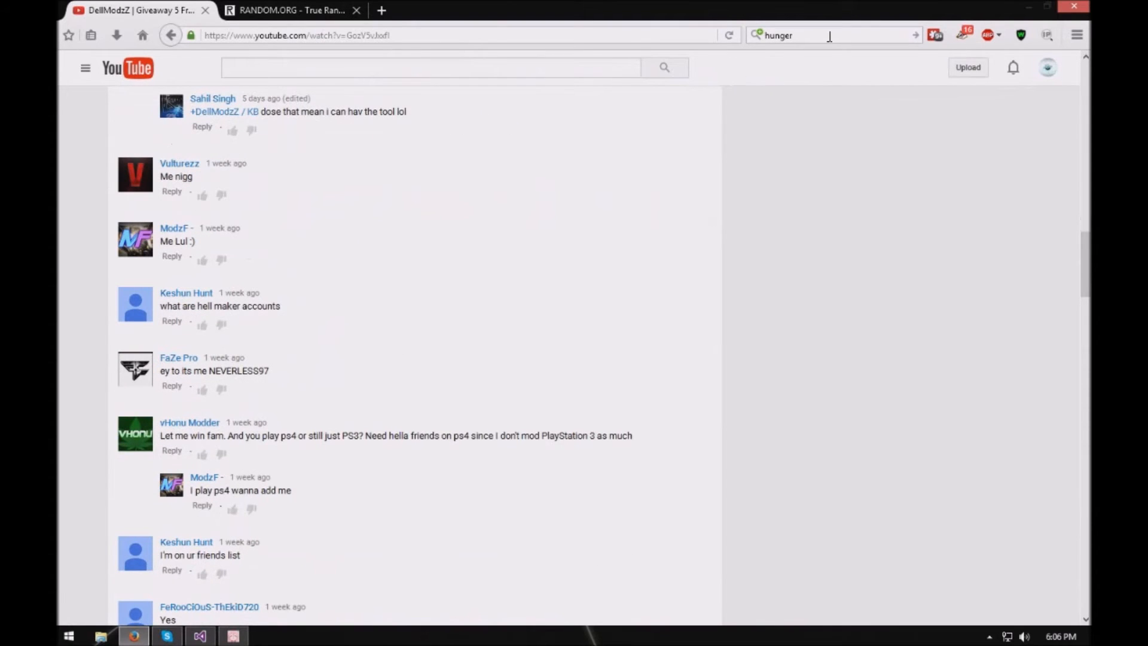
click(827, 35)
text( faze)
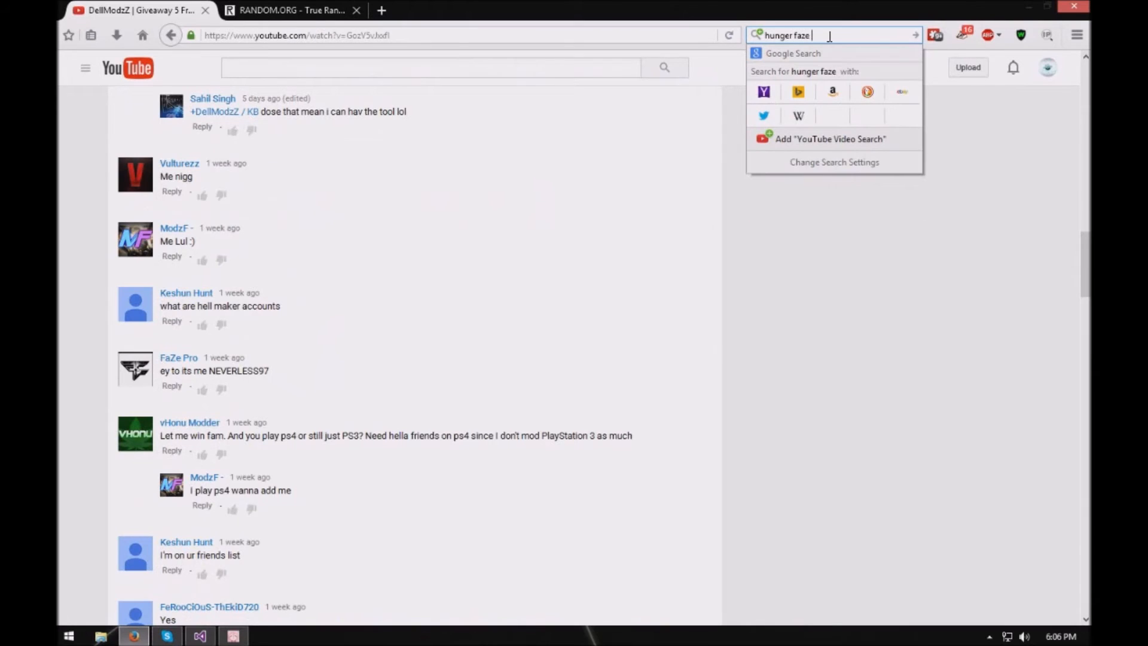
text(pro)
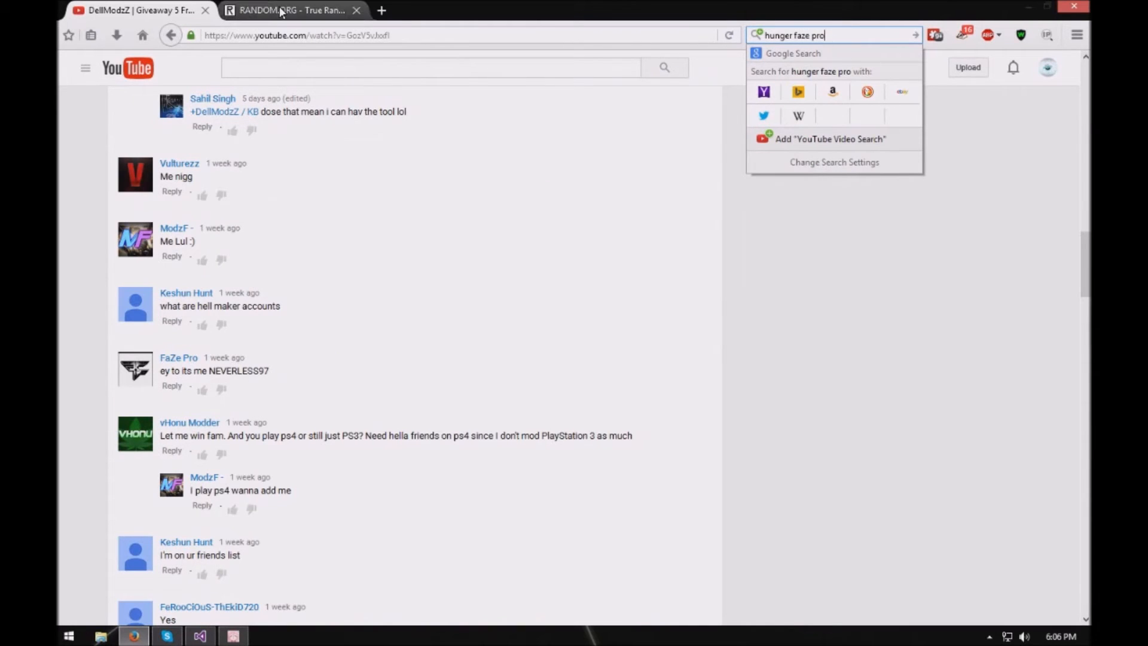
Step: Draw another 1–20 number on RANDOM.ORG, getting 11
click(290, 10)
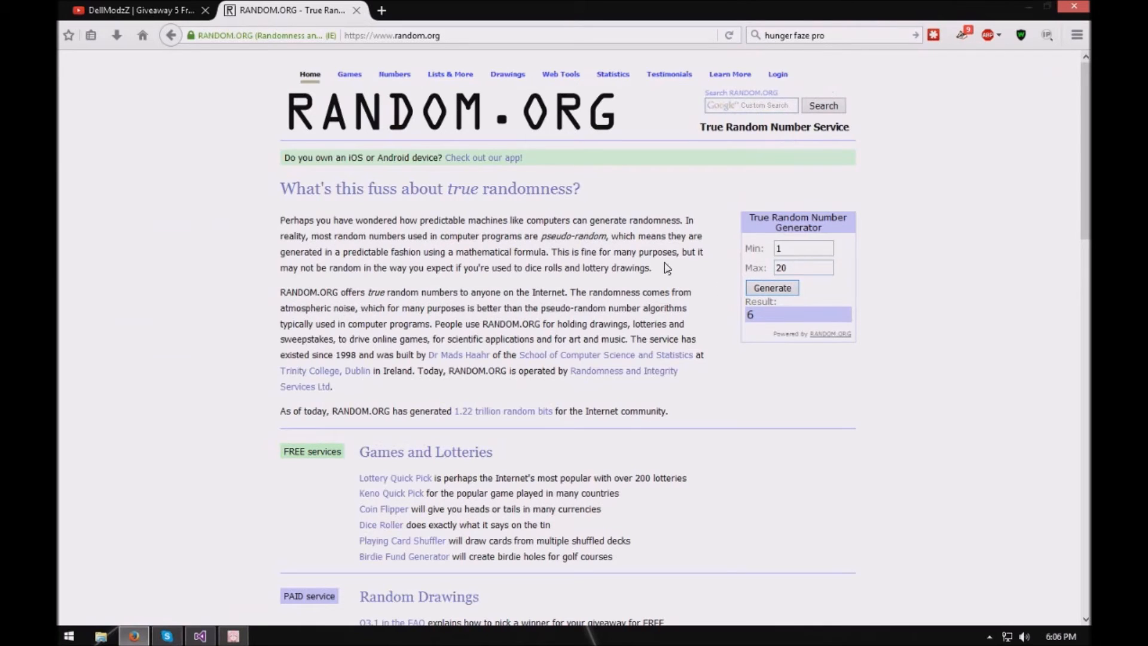
mouse_move(831, 78)
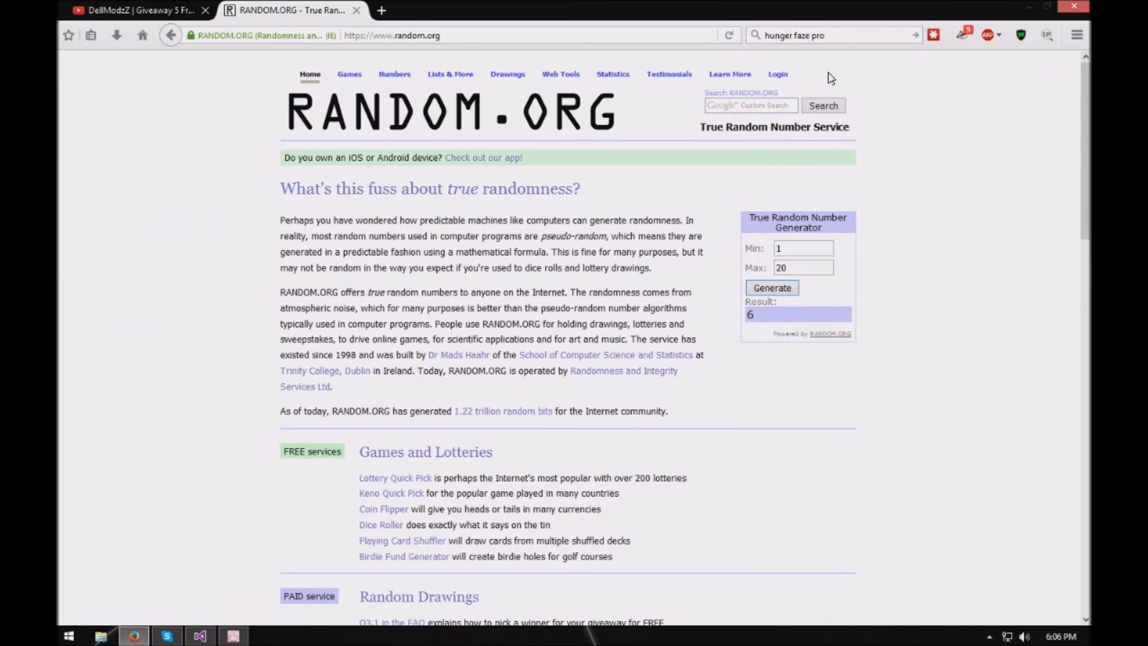
click(772, 287)
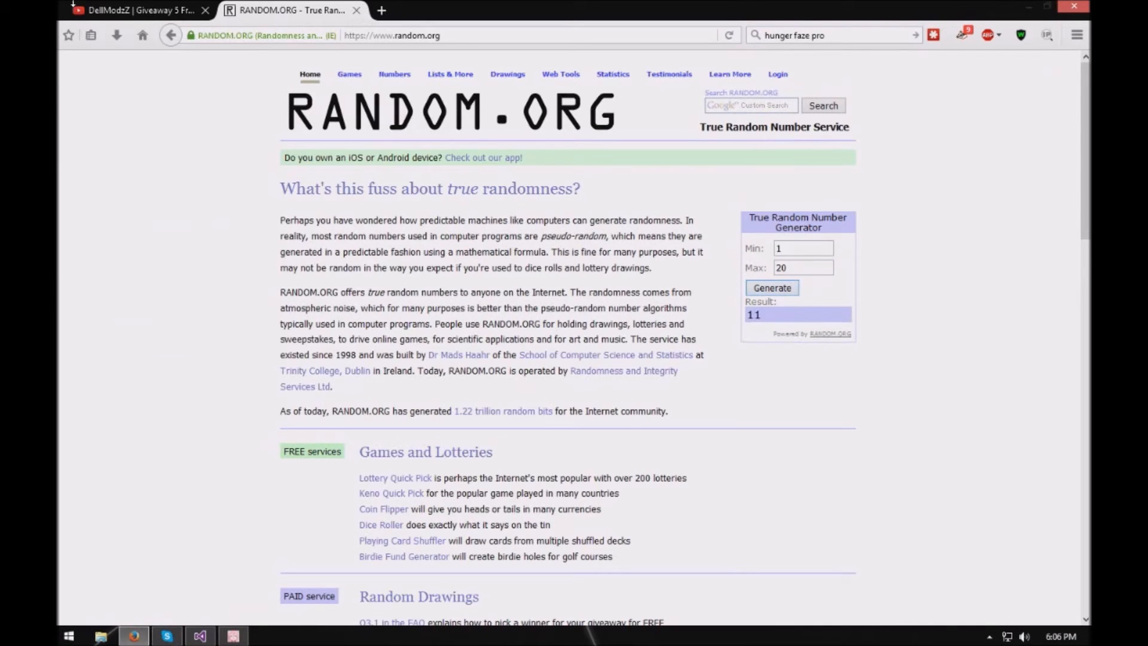
click(136, 10)
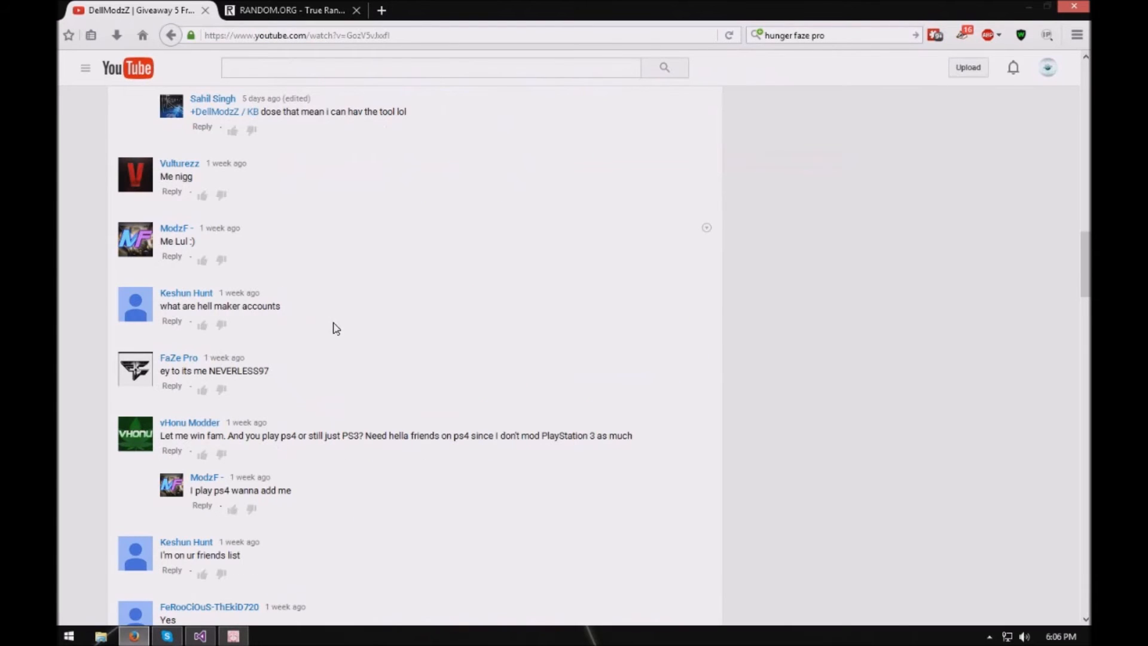
mouse_move(179, 365)
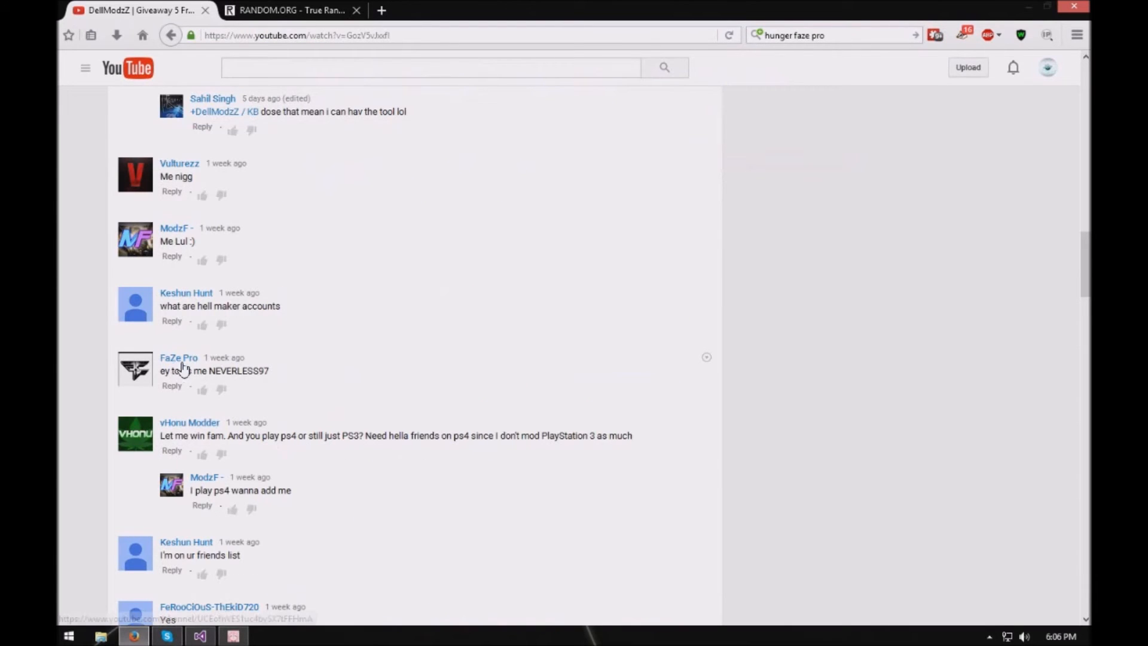
Step: Scroll to MicroModzHd1's comment and add 'micromodzhd' after 'faze pro' in the search box
scroll(down, 3)
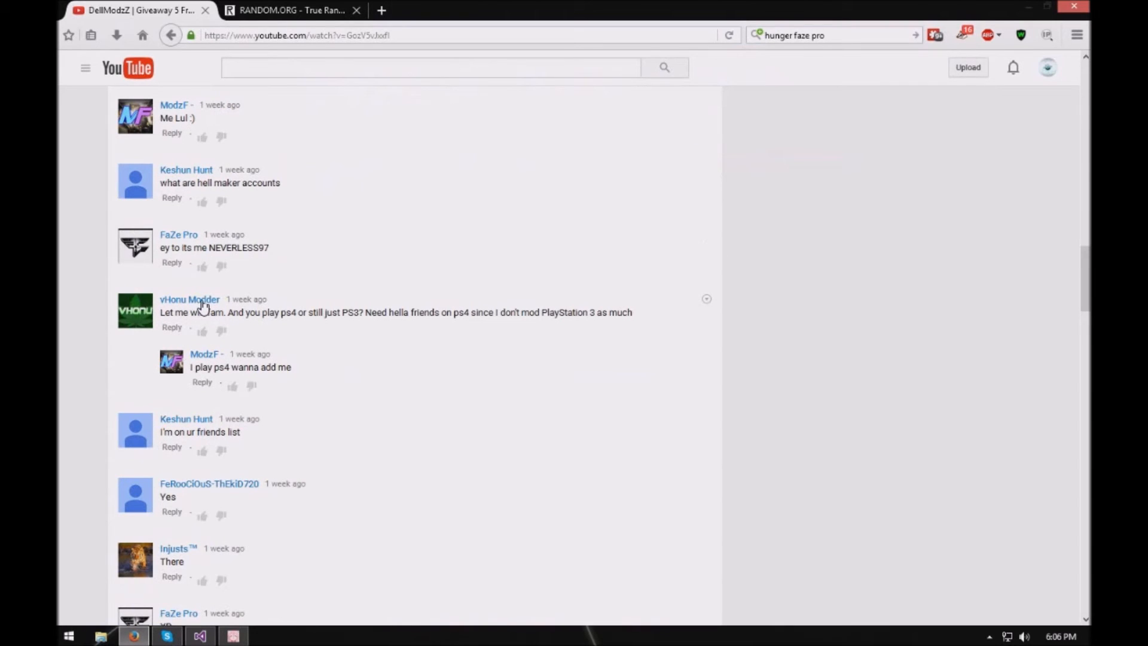
scroll(down, 3)
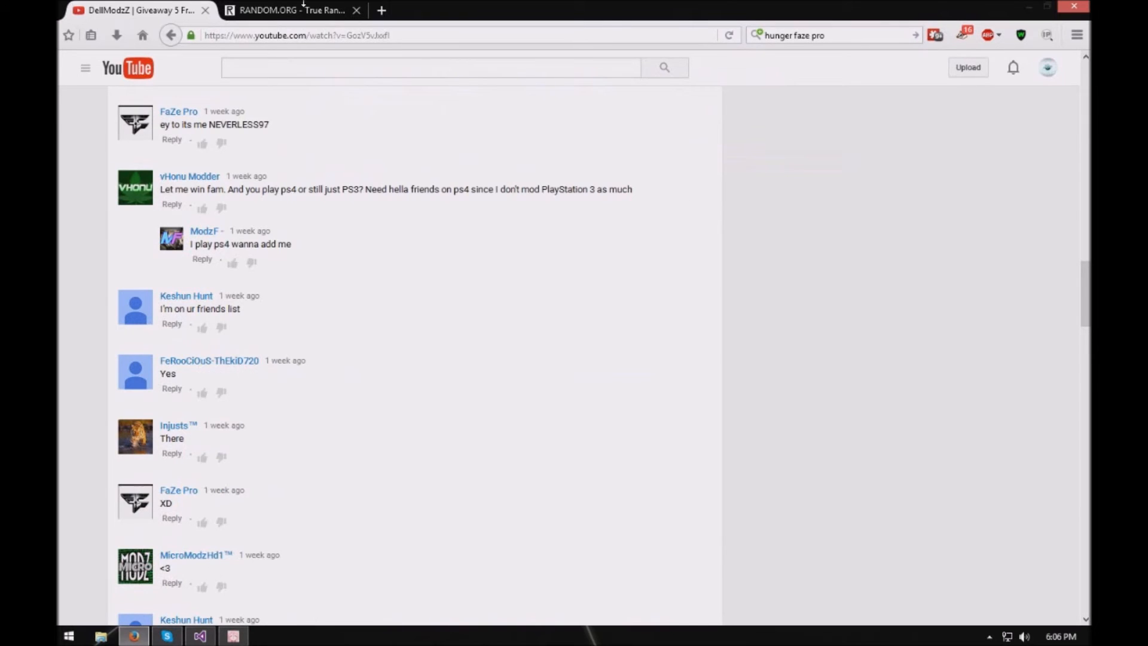
click(291, 9)
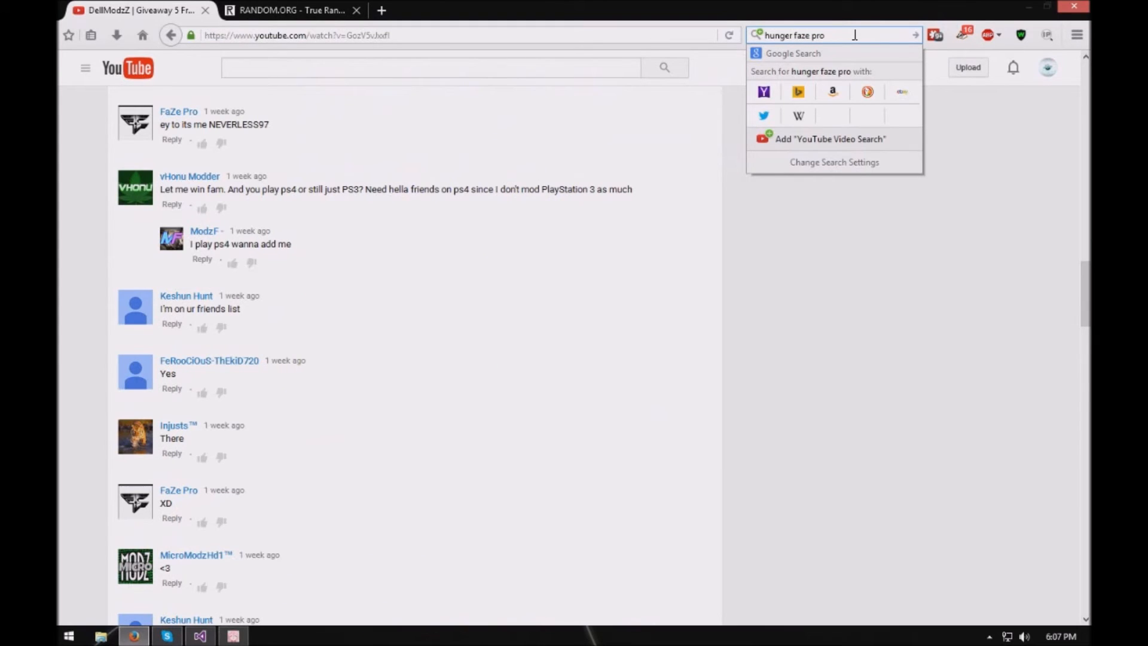
text(micro)
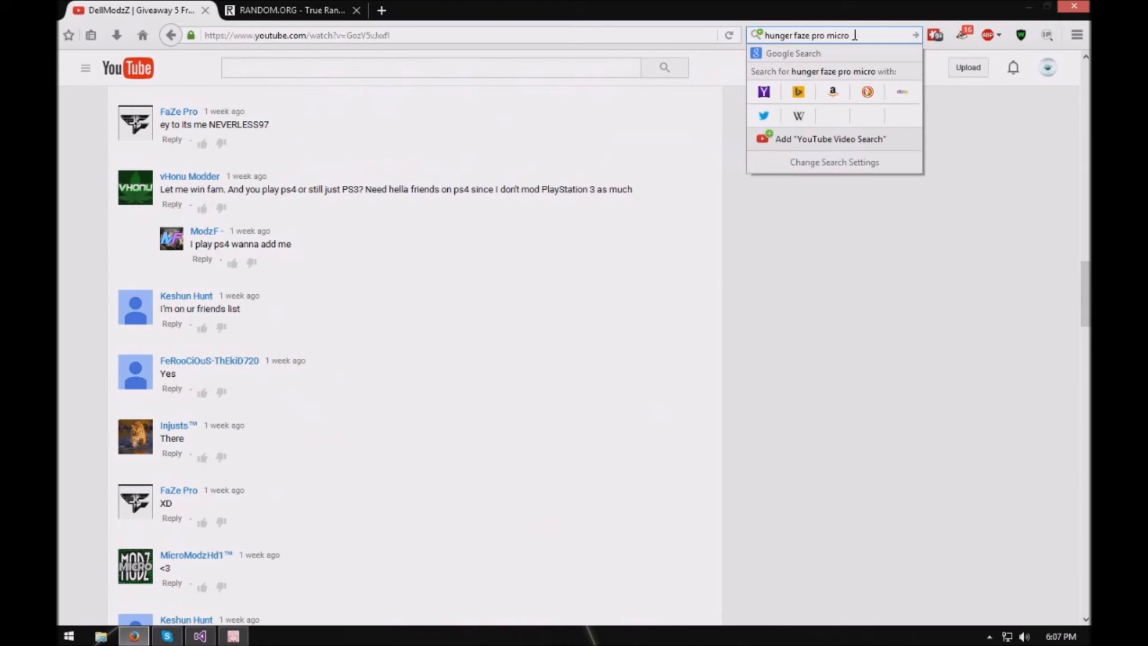
text(modzhd)
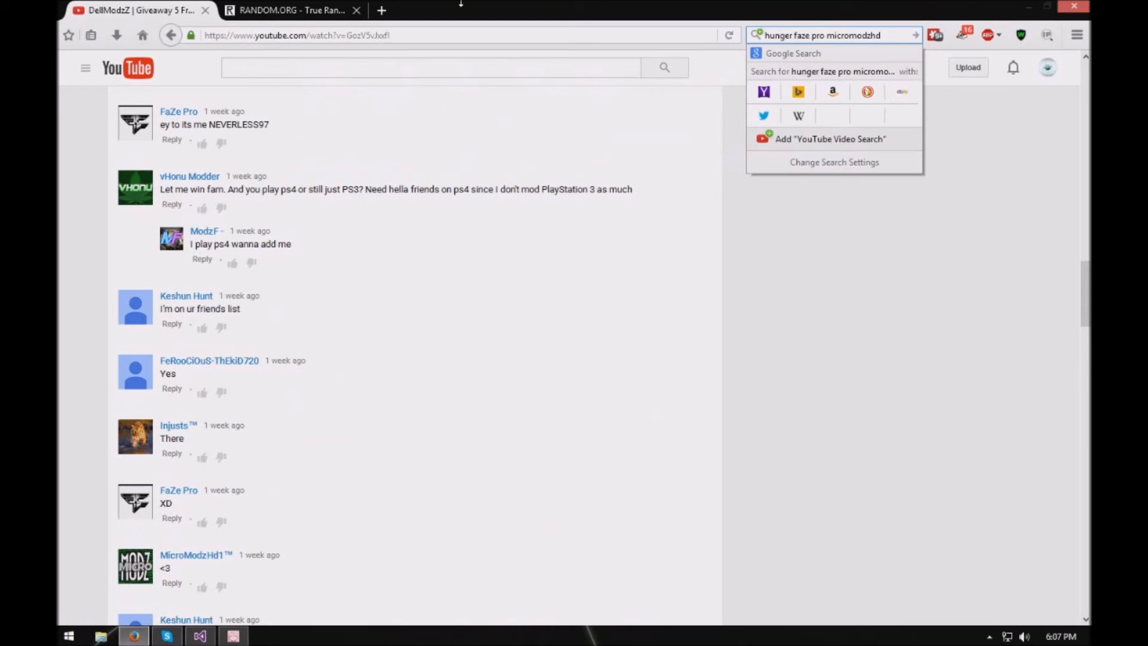
Step: Generate a new 1–20 number on RANDOM.ORG, drawing 18
click(289, 10)
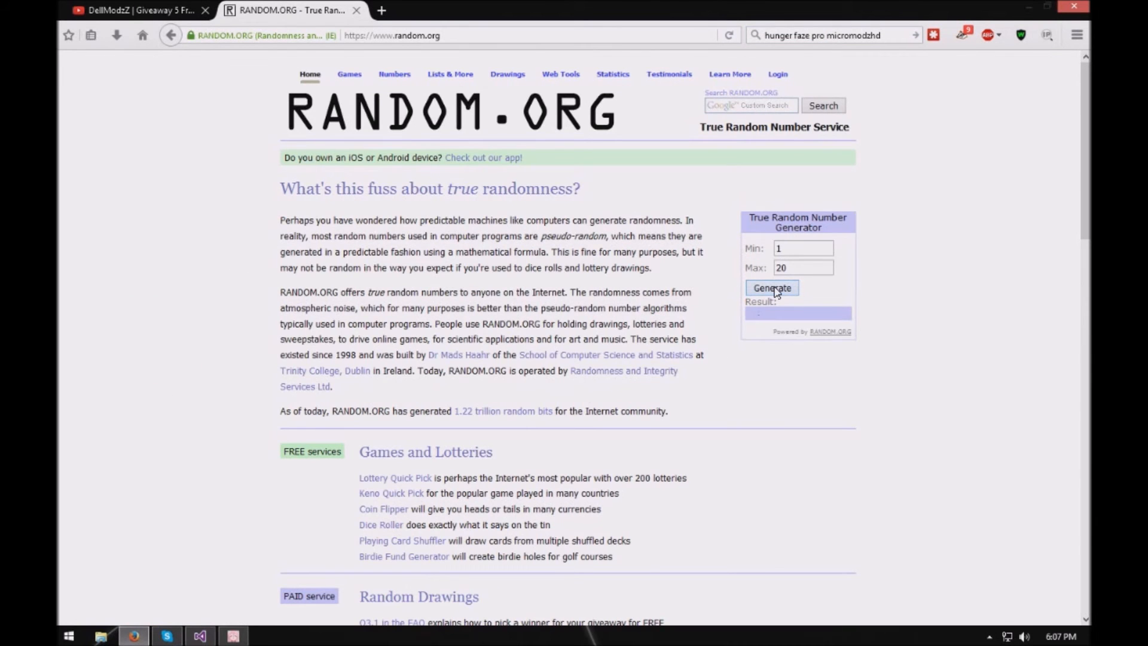
click(771, 287)
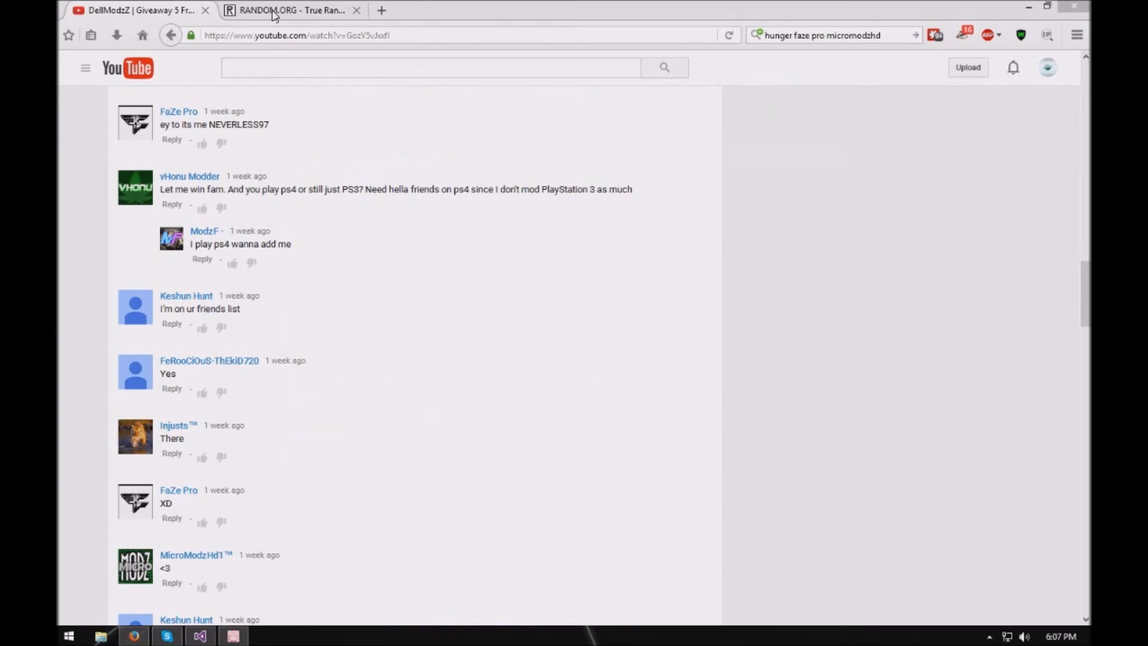
click(290, 10)
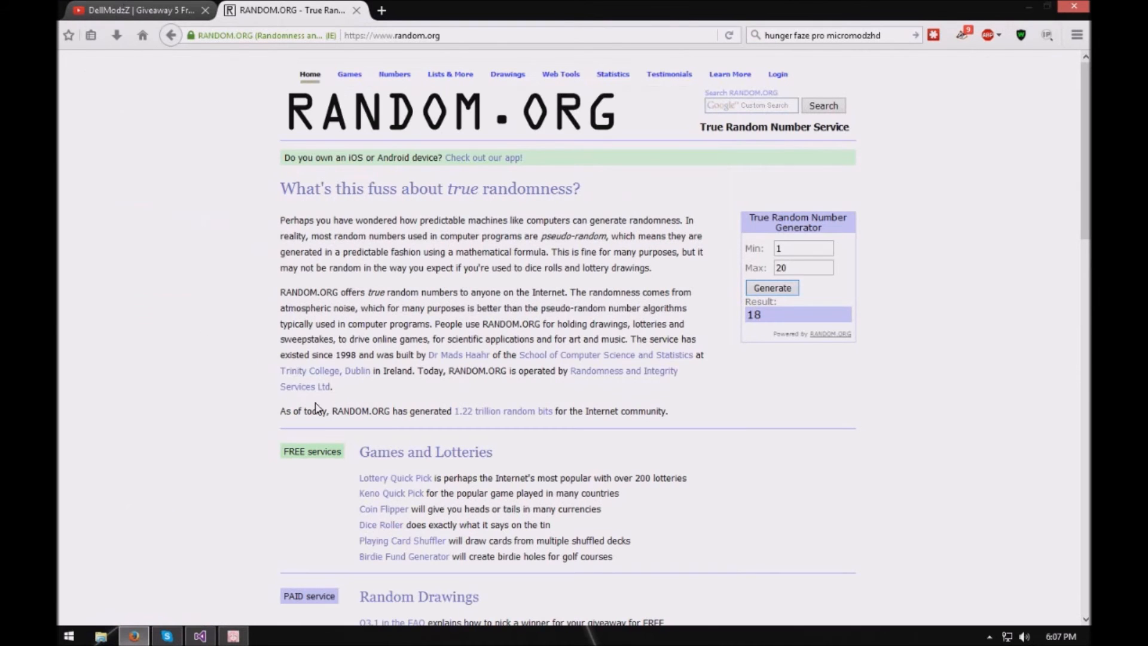
click(140, 10)
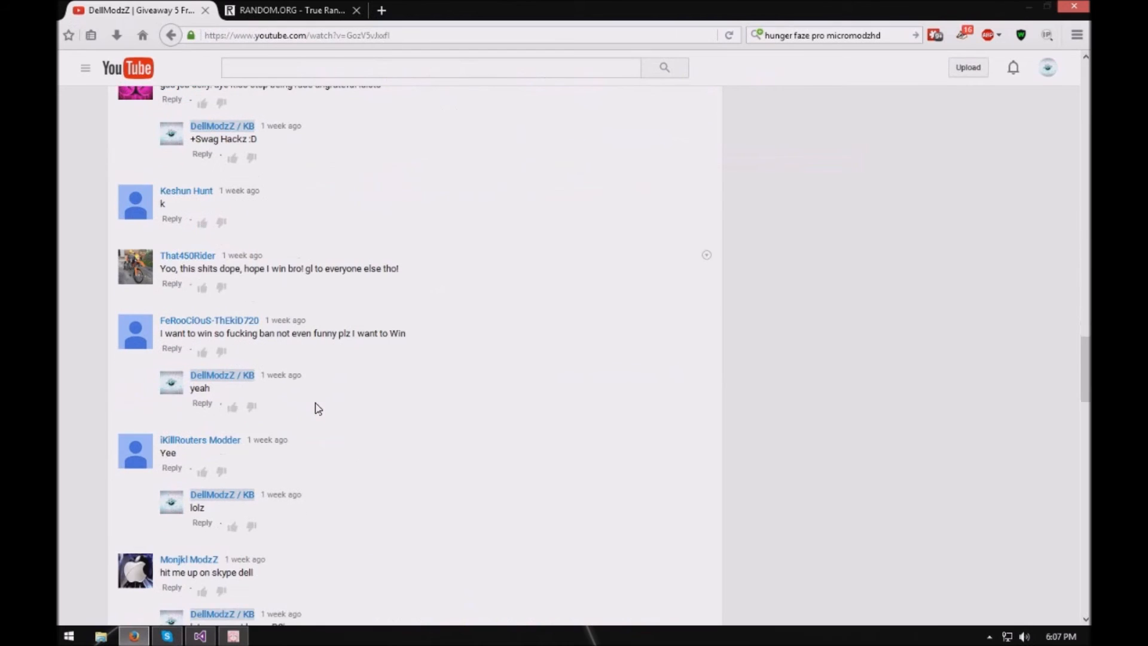
scroll(down, 3)
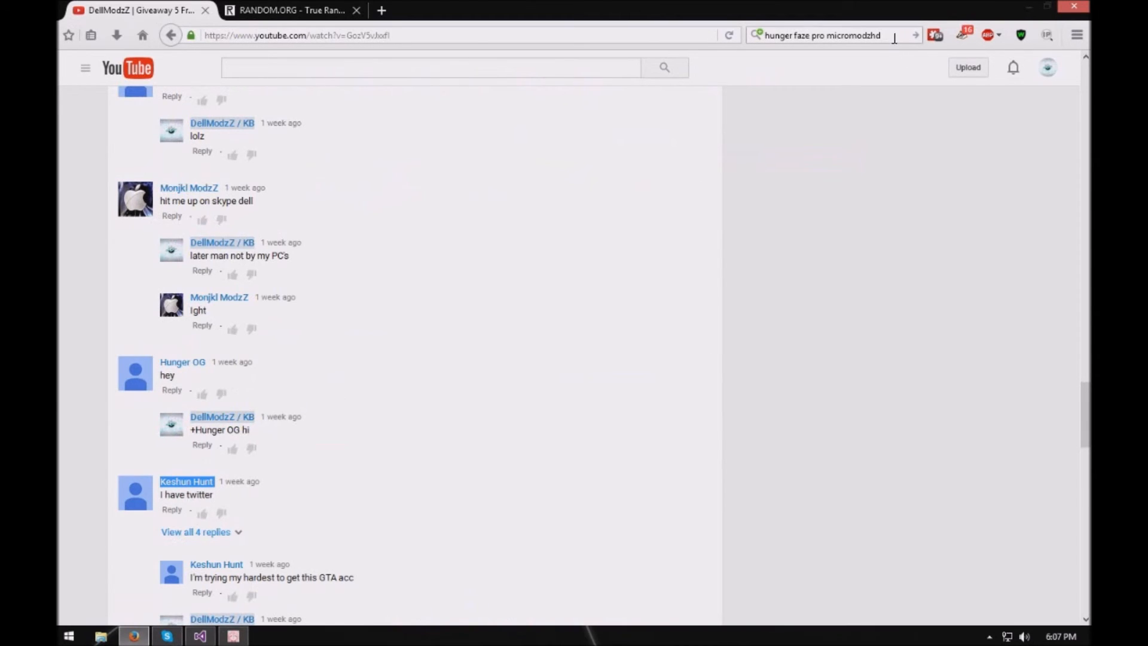
click(835, 36)
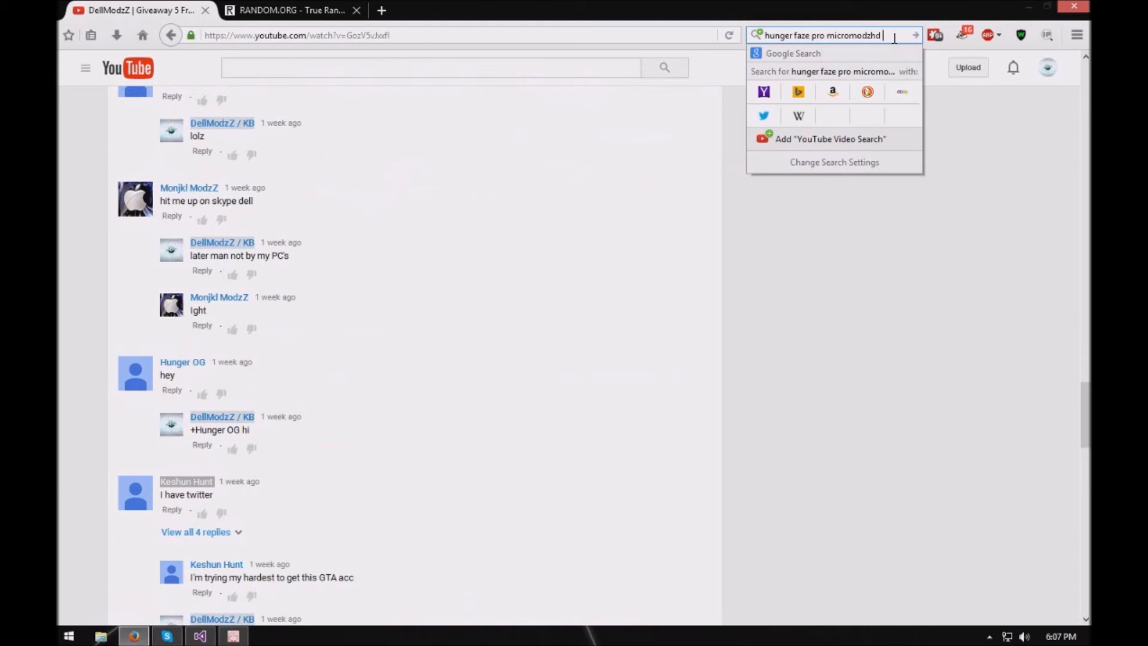
text(Keshun Hunt)
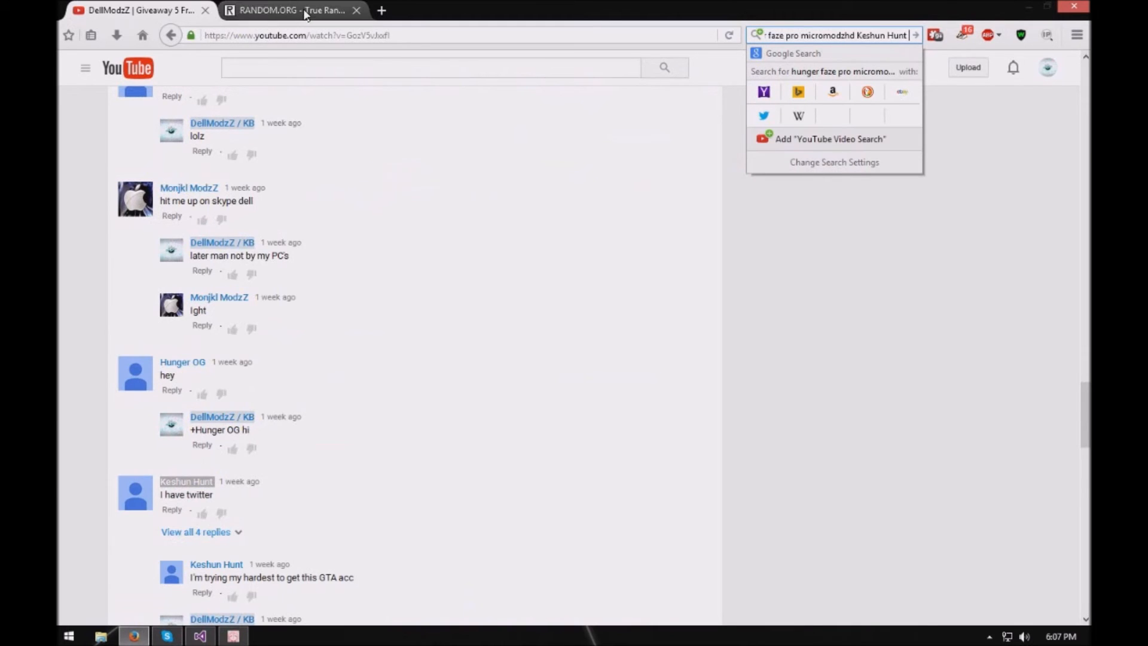
Step: Draw a new random winner number (20) on RANDOM.ORG
click(289, 9)
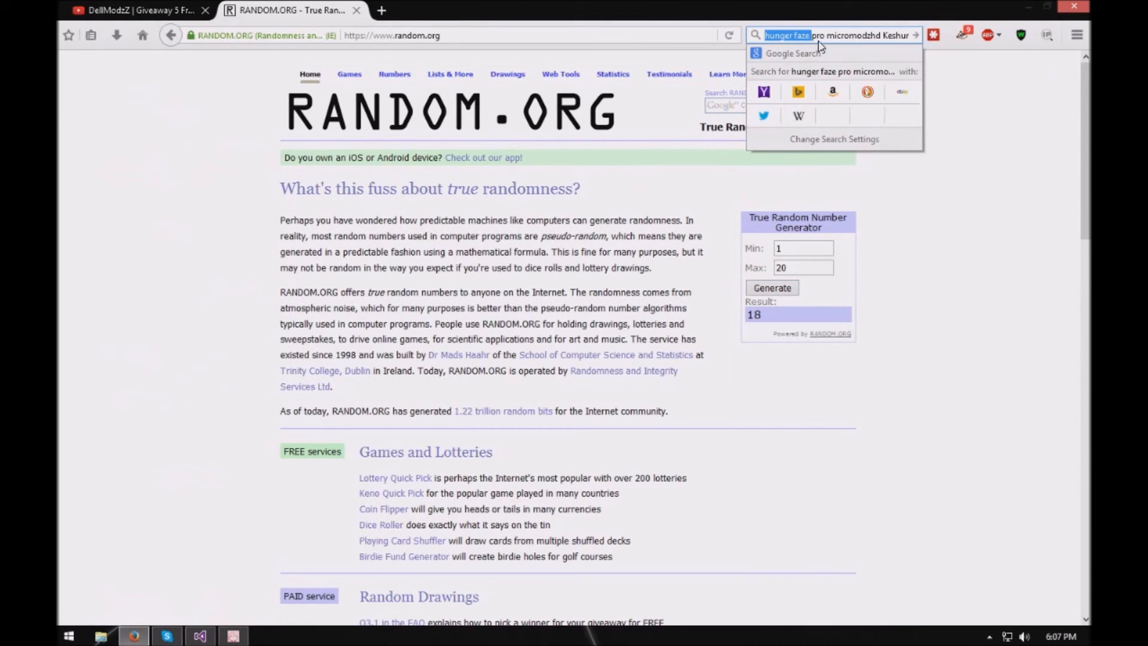
click(772, 288)
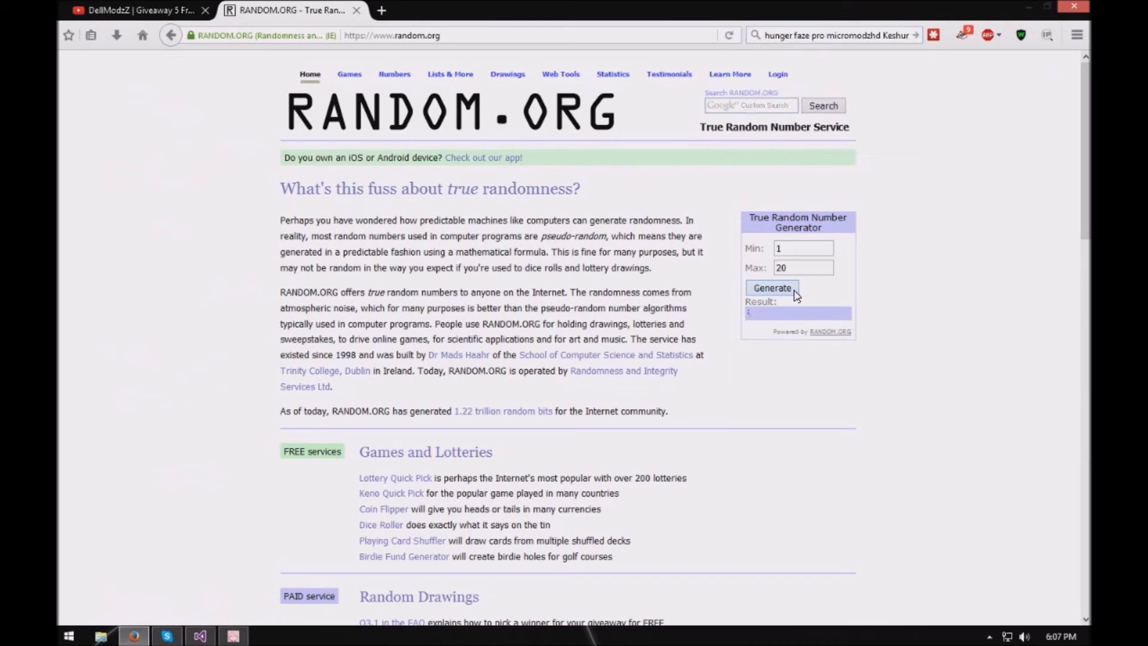
click(772, 287)
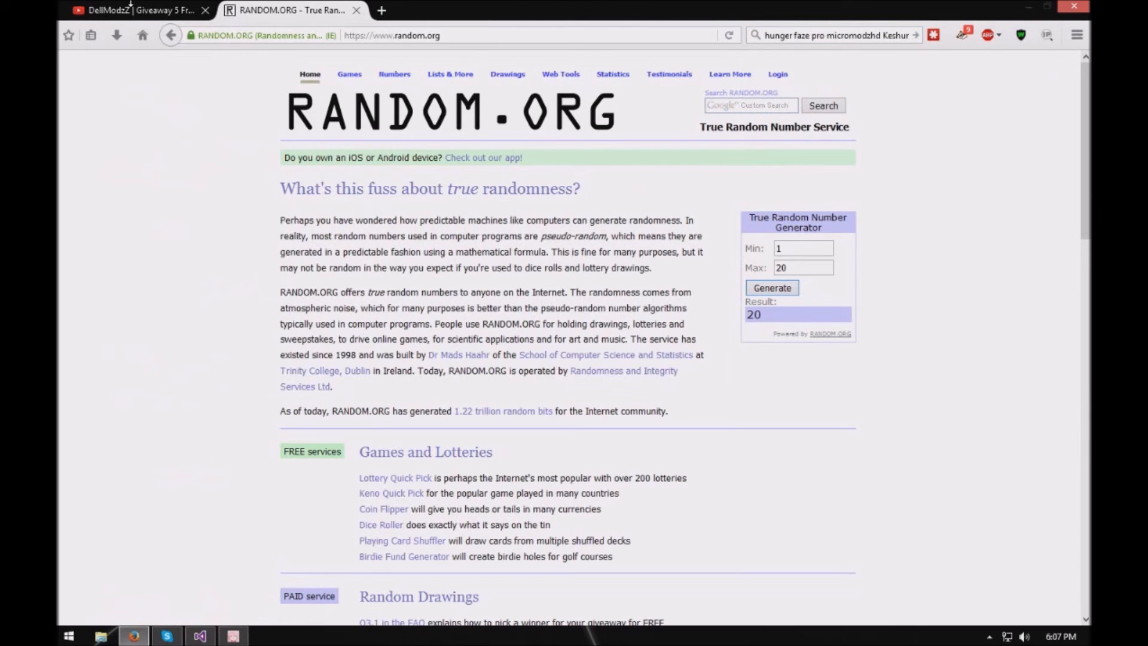
Step: Count YouTube comments to number 20 and append 'NYC Modders' after 'Keshun Hunt' in the search box
click(131, 9)
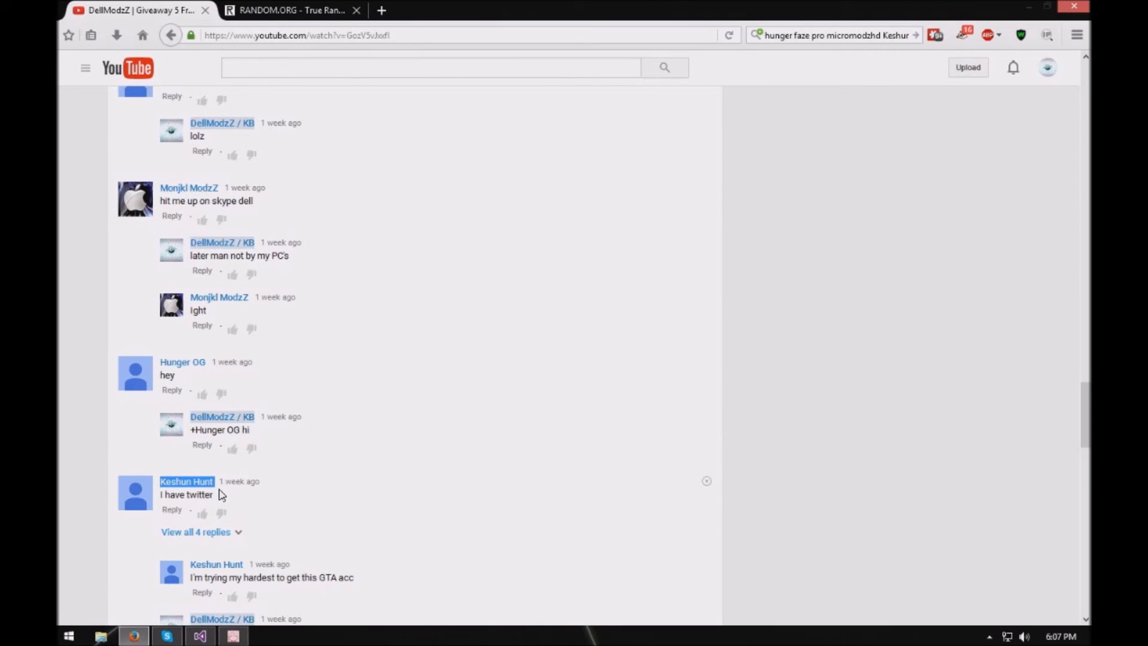
mouse_move(215, 383)
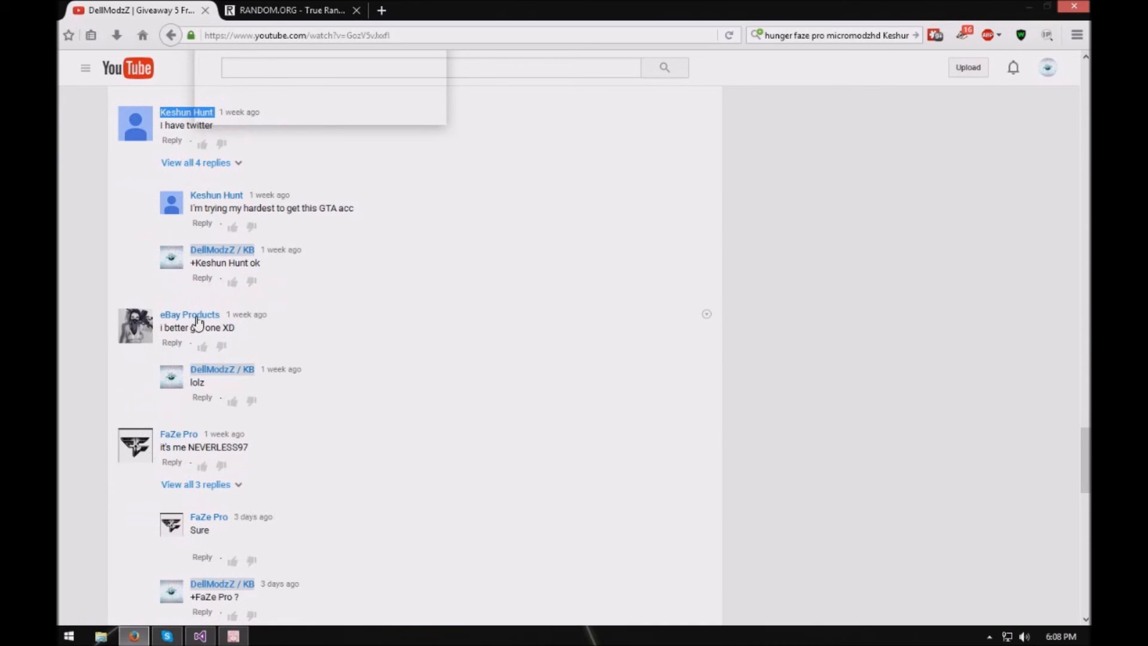
scroll(down, 3)
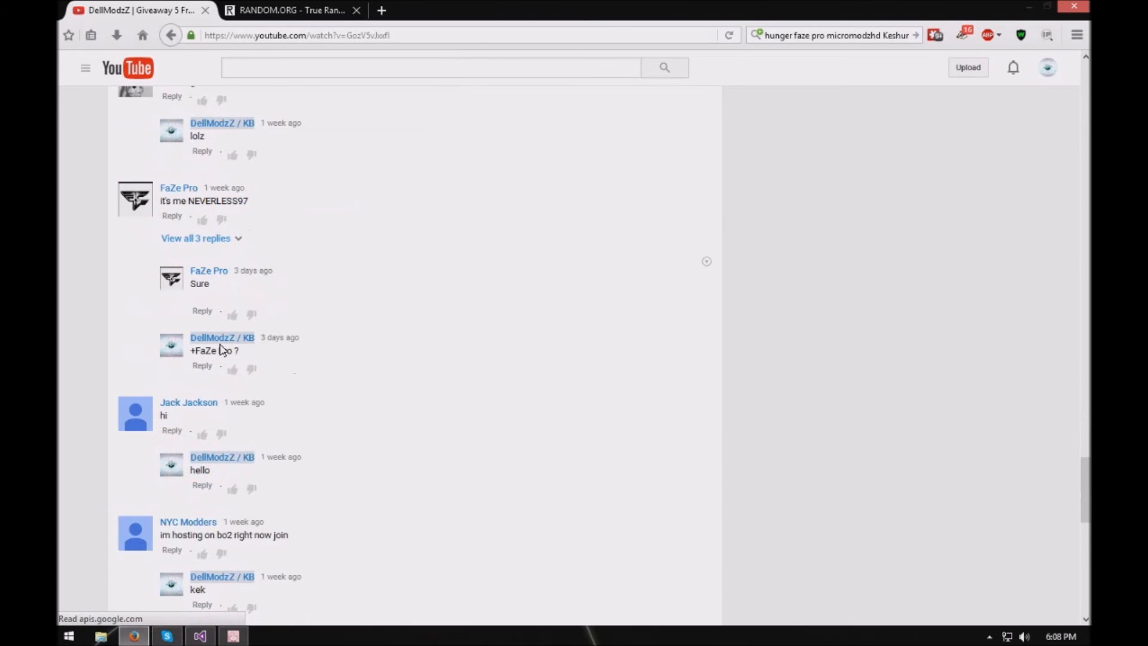
scroll(down, 3)
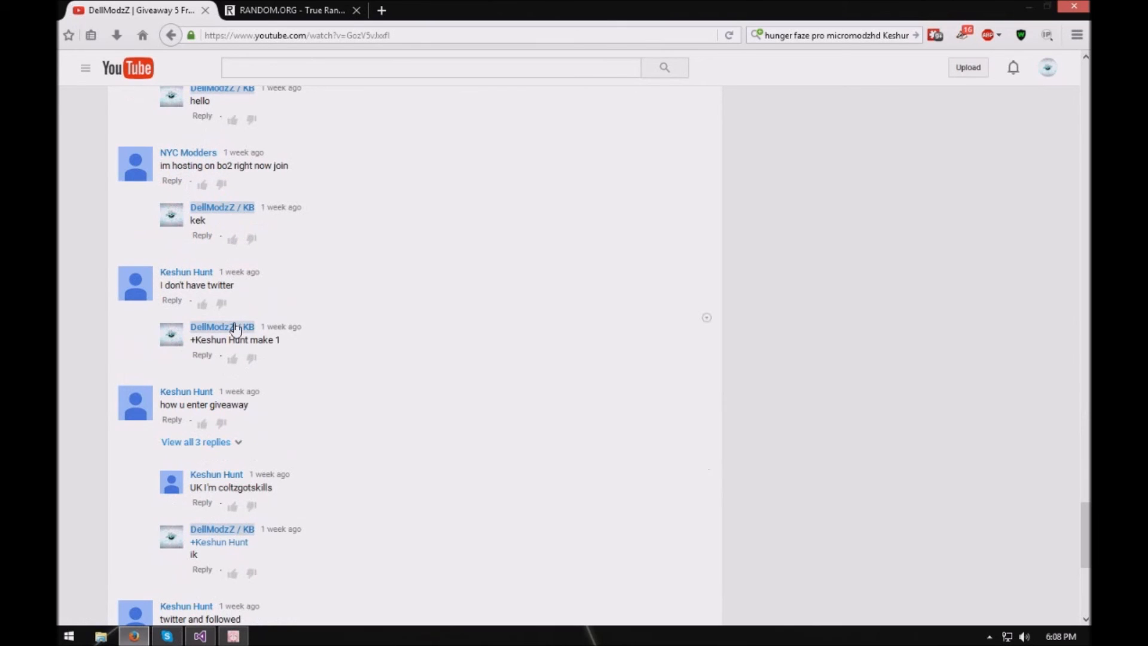
click(222, 327)
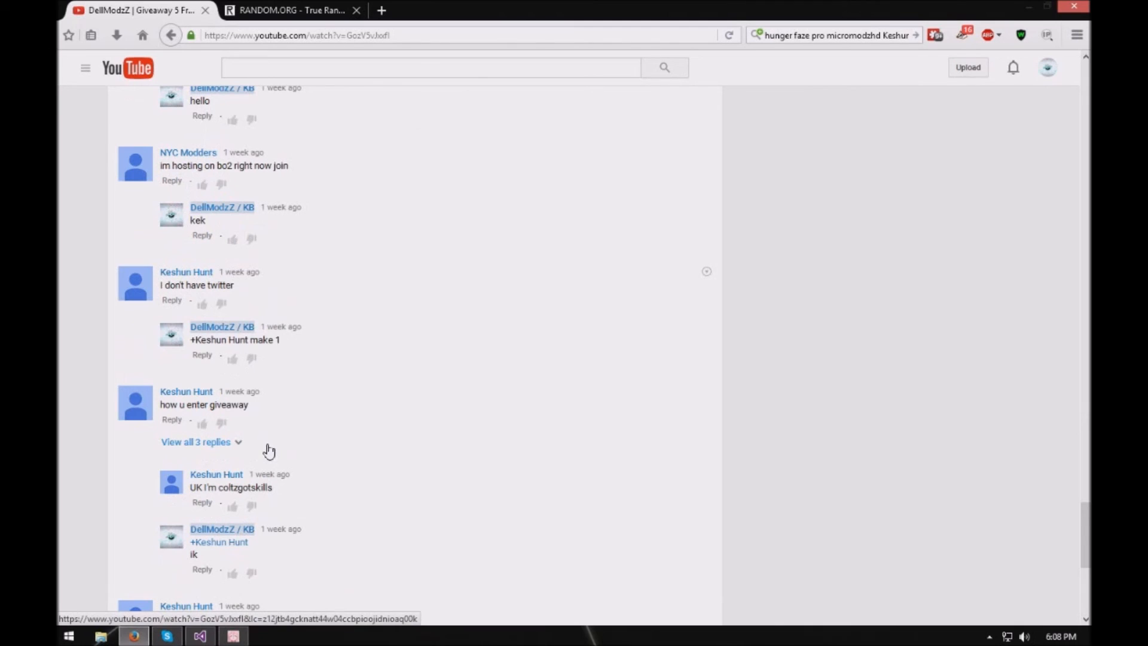
scroll(down, 3)
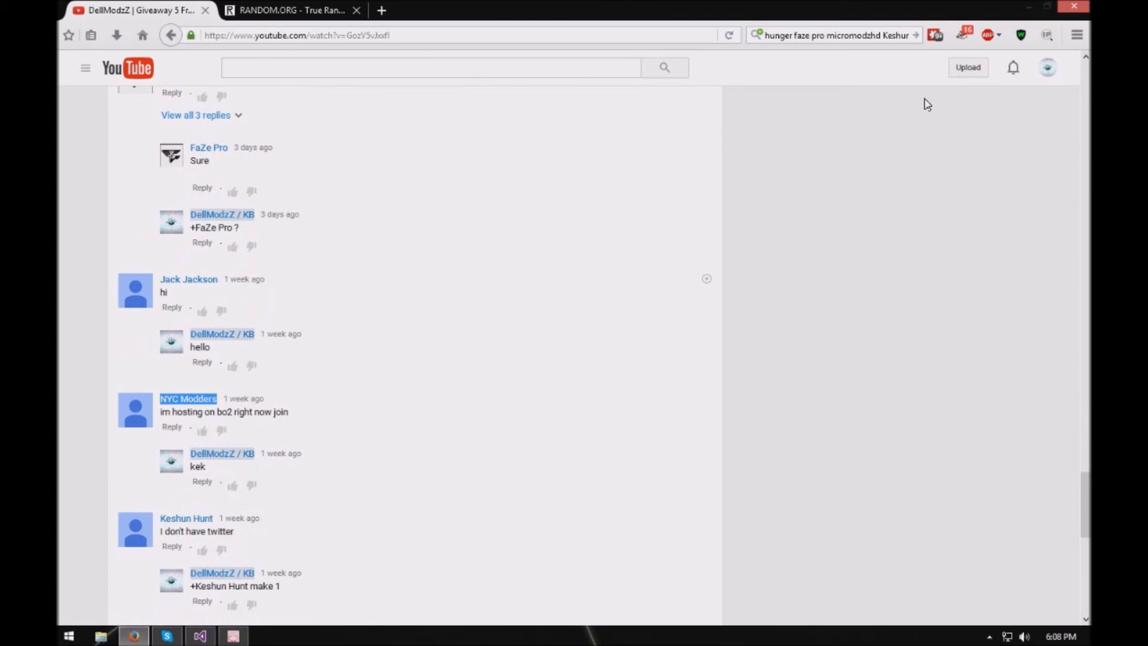
click(835, 36)
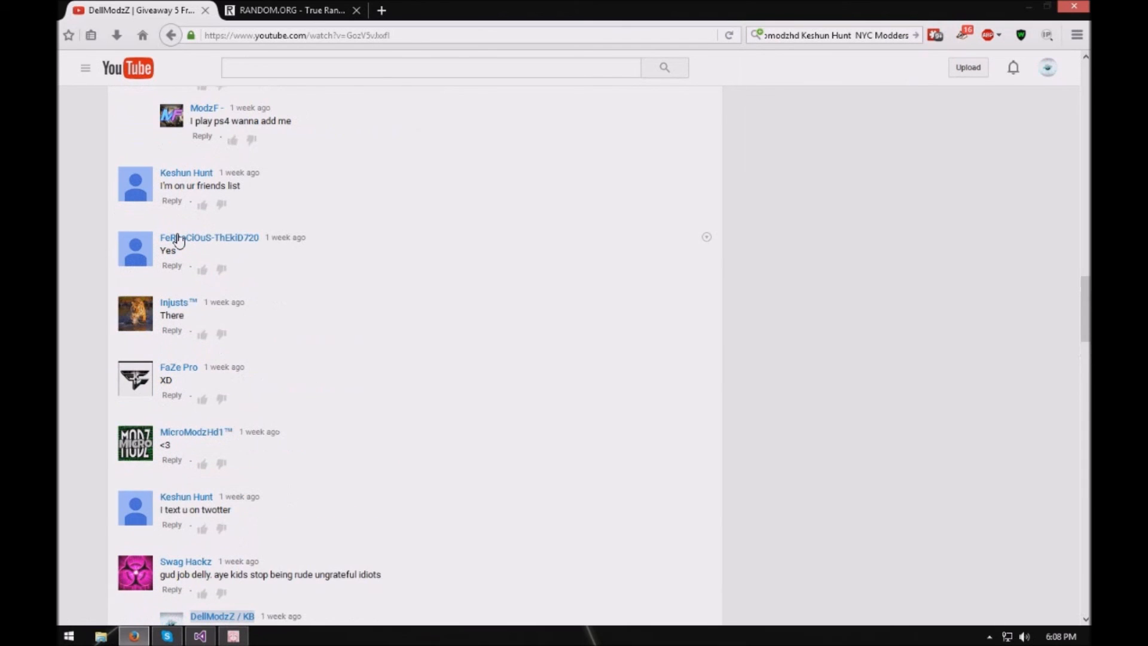
scroll(down, 3)
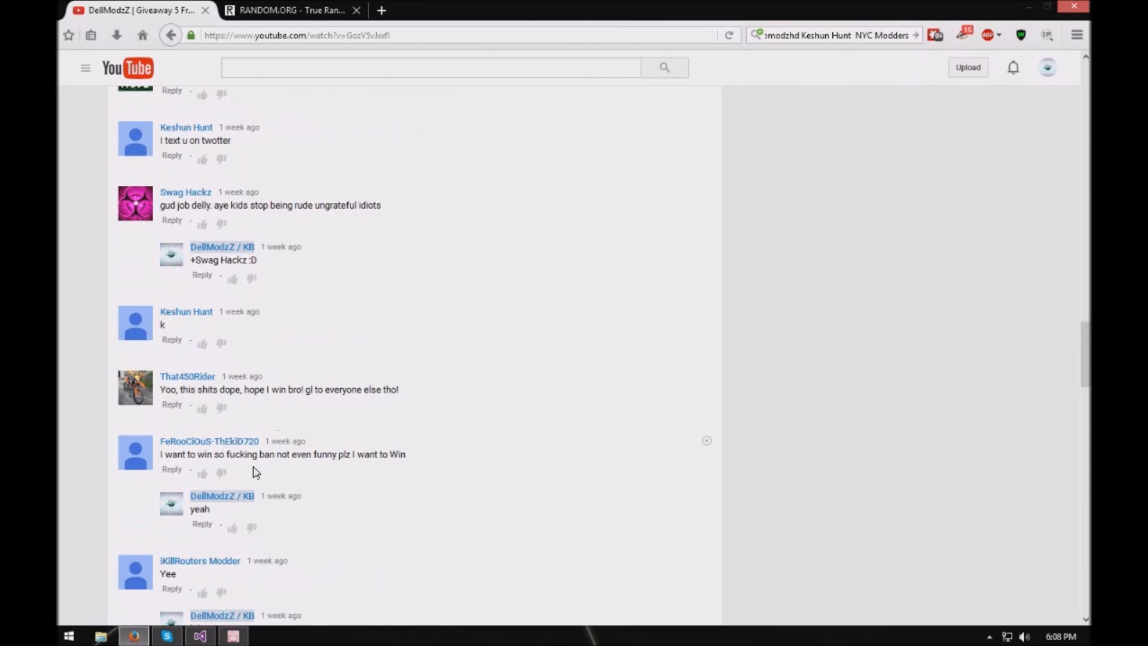
scroll(down, 3)
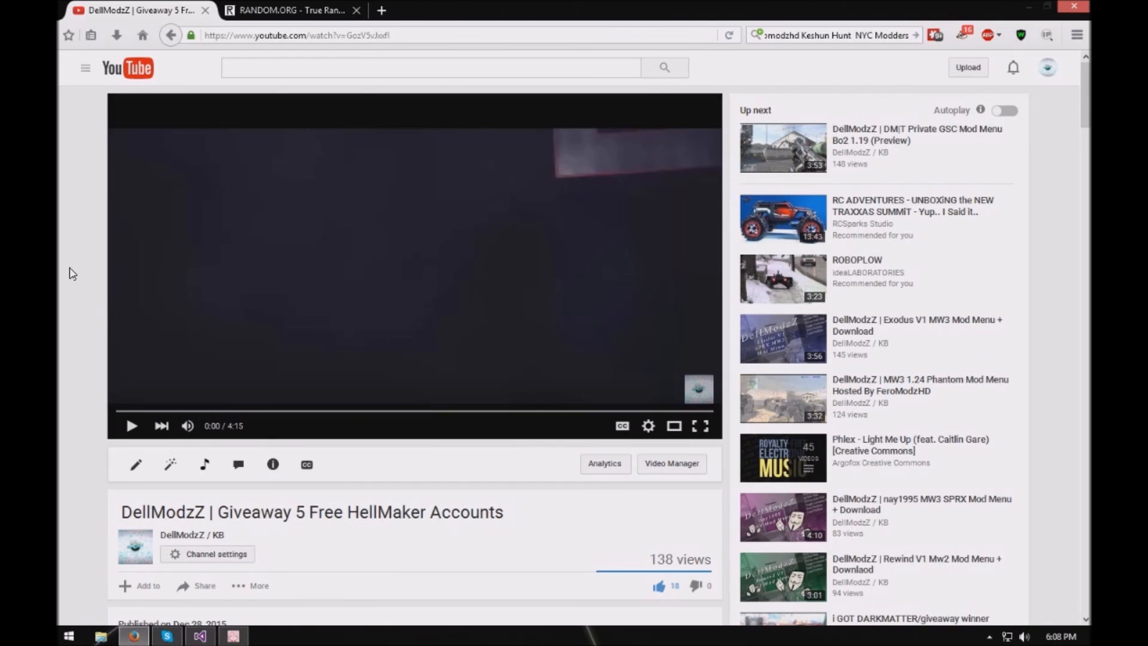
Step: Scroll the giveaway comments once more, then minimize Firefox to show the desktop
scroll(down, 3)
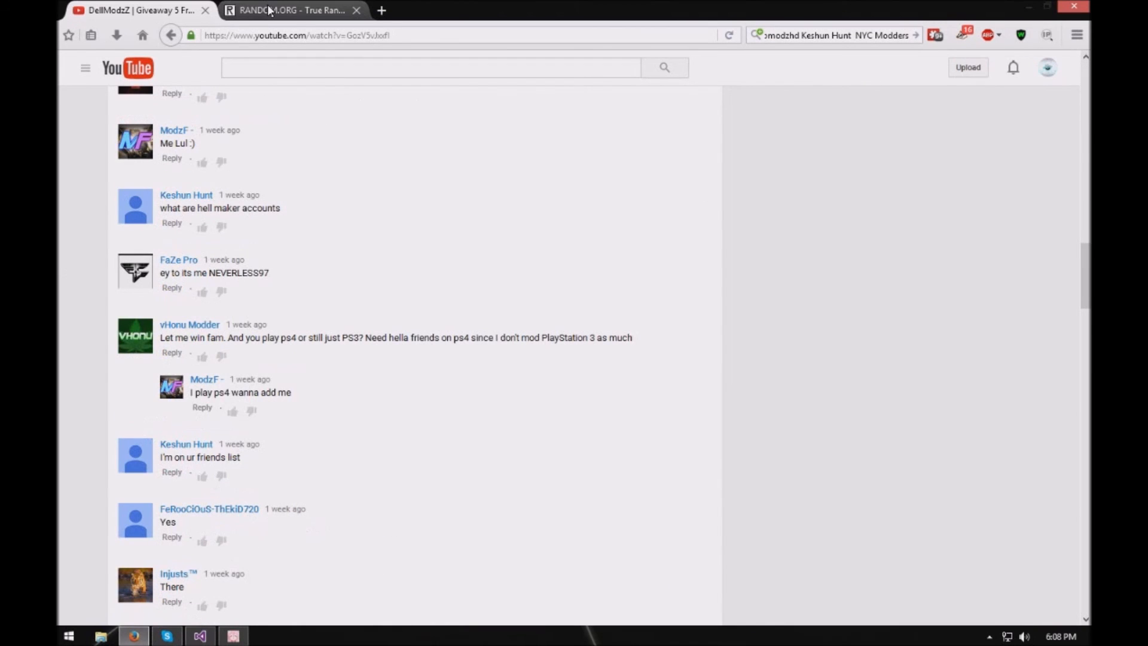
click(291, 10)
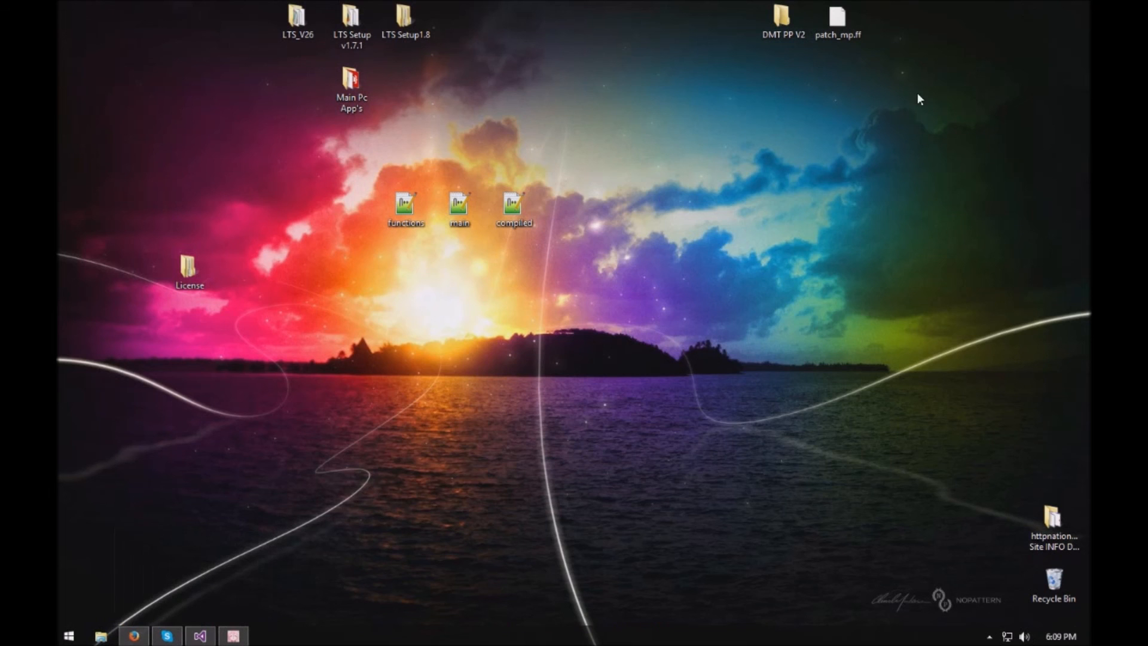
mouse_move(837, 143)
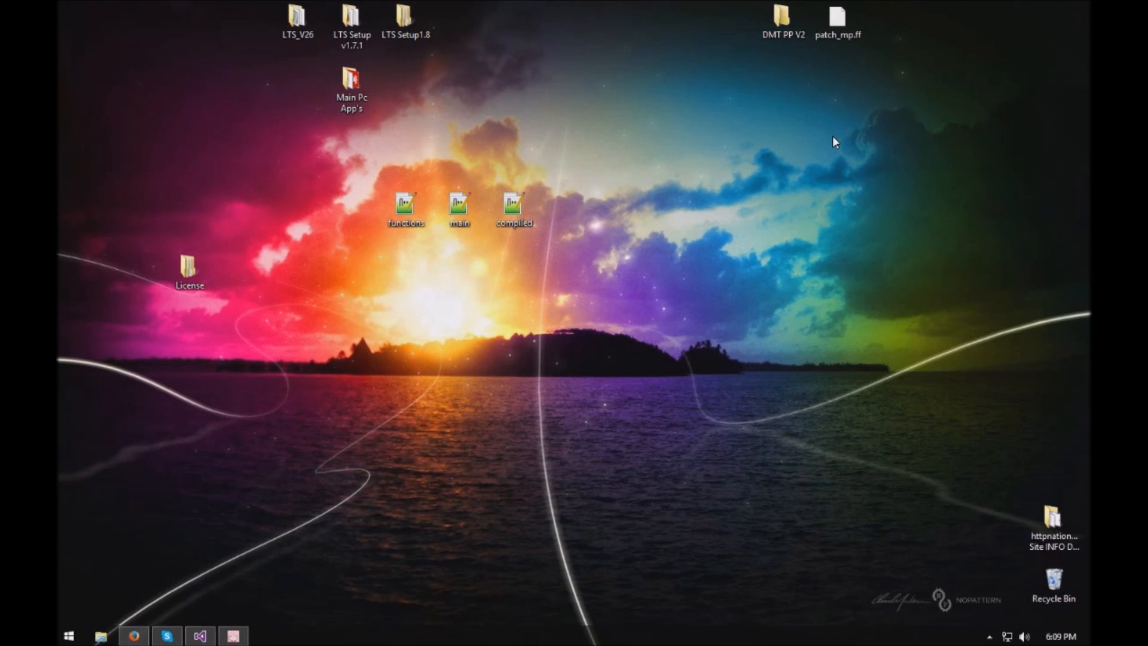
mouse_move(979, 309)
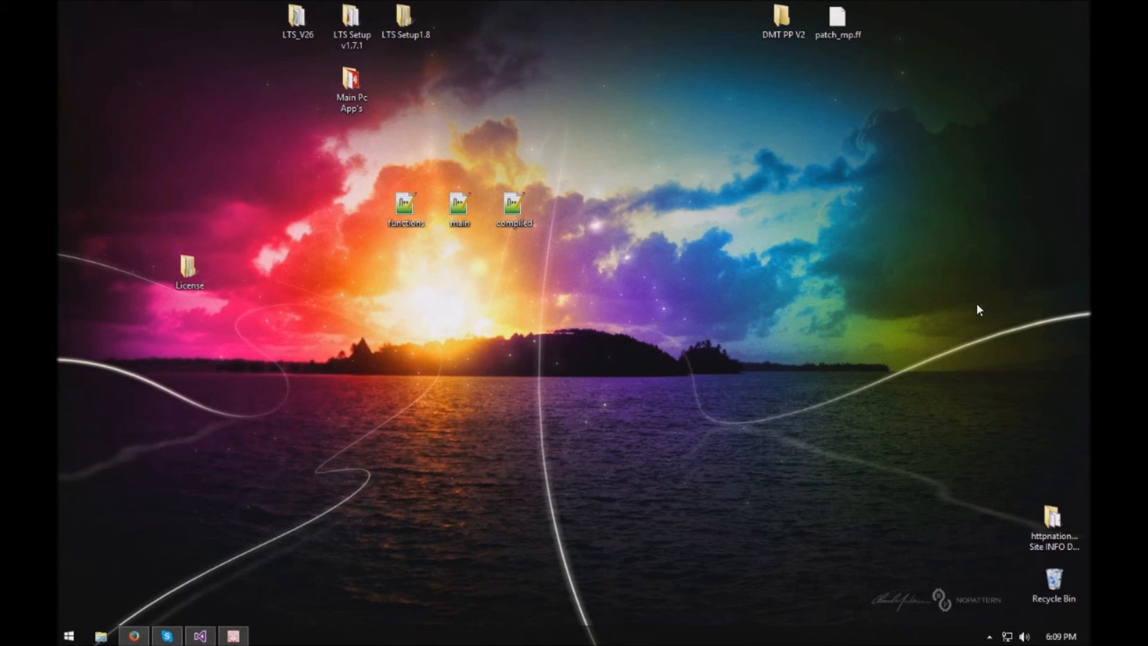